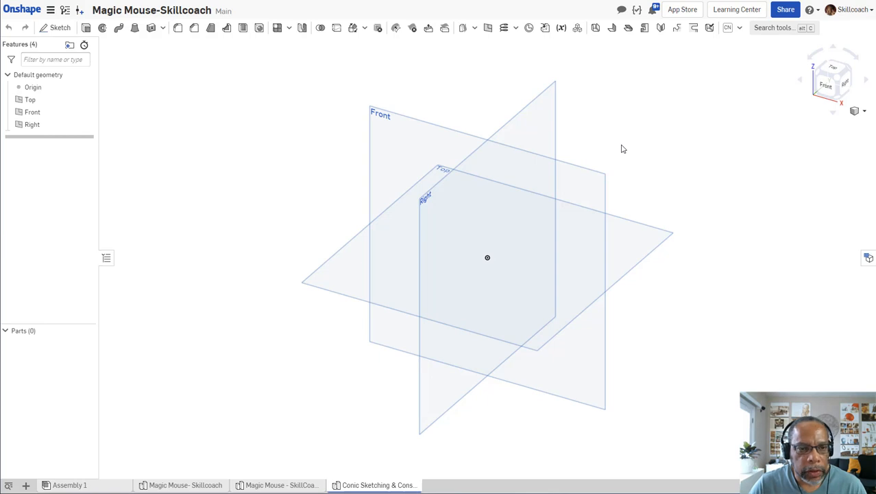
pyautogui.moveTo(573, 126)
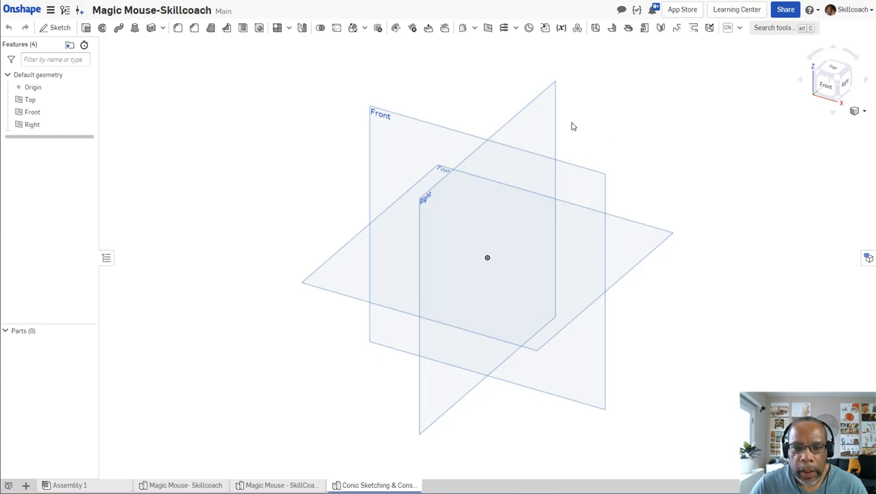
pyautogui.moveTo(382, 95)
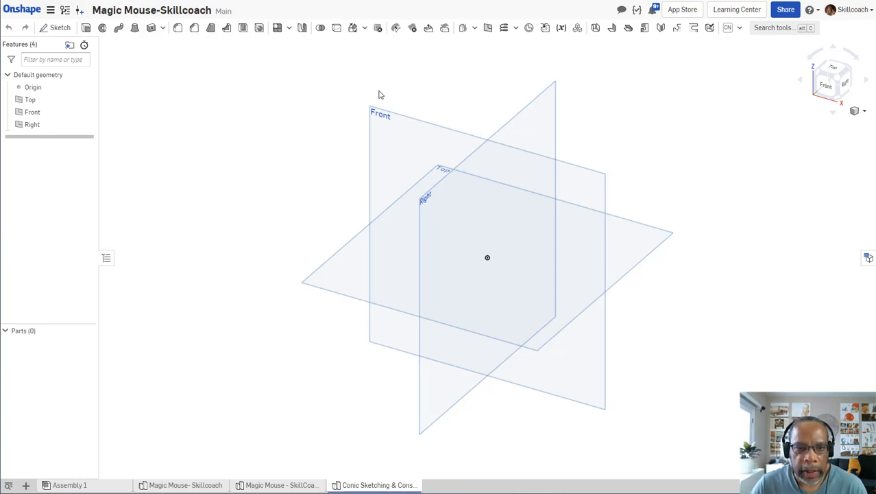
pyautogui.moveTo(346, 90)
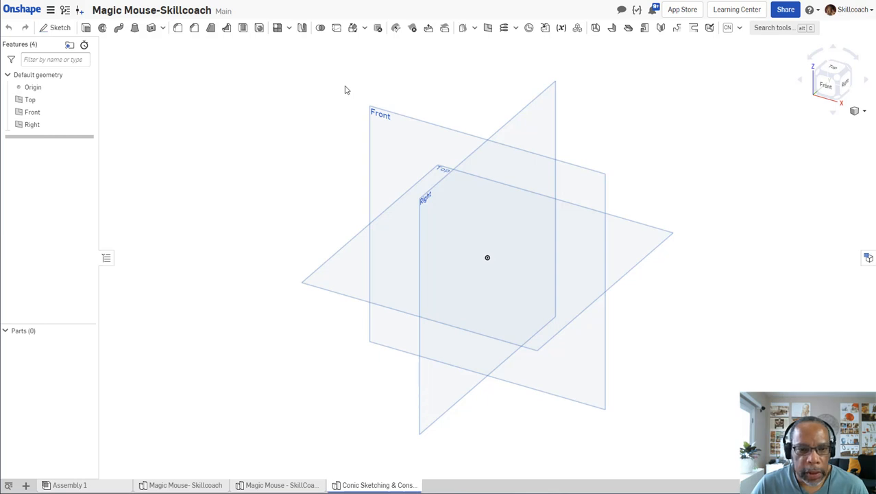
pyautogui.moveTo(302, 111)
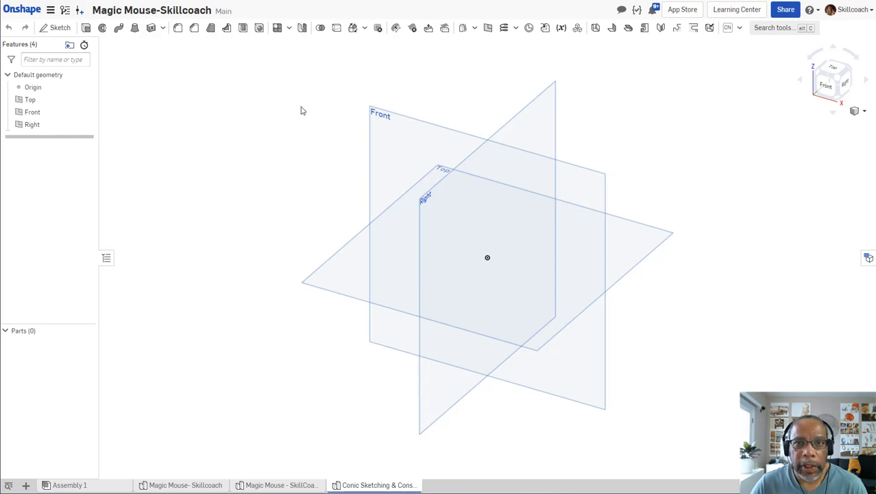
pyautogui.moveTo(288, 124)
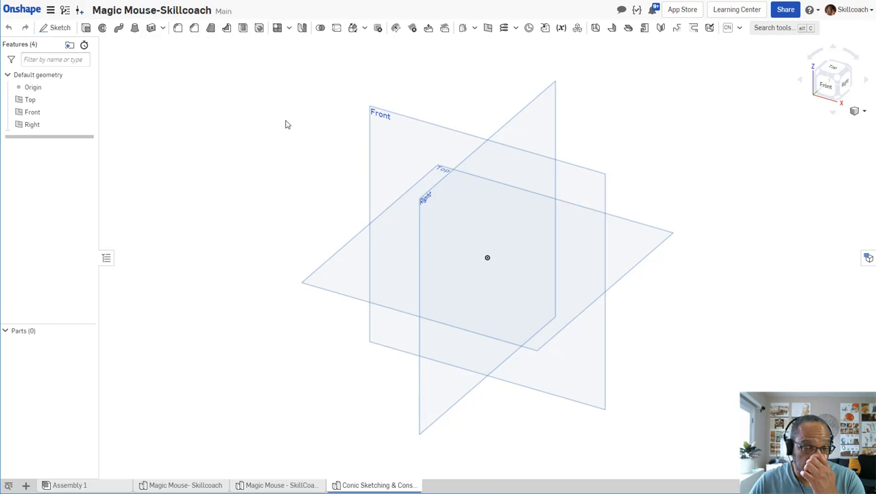
pyautogui.moveTo(236, 126)
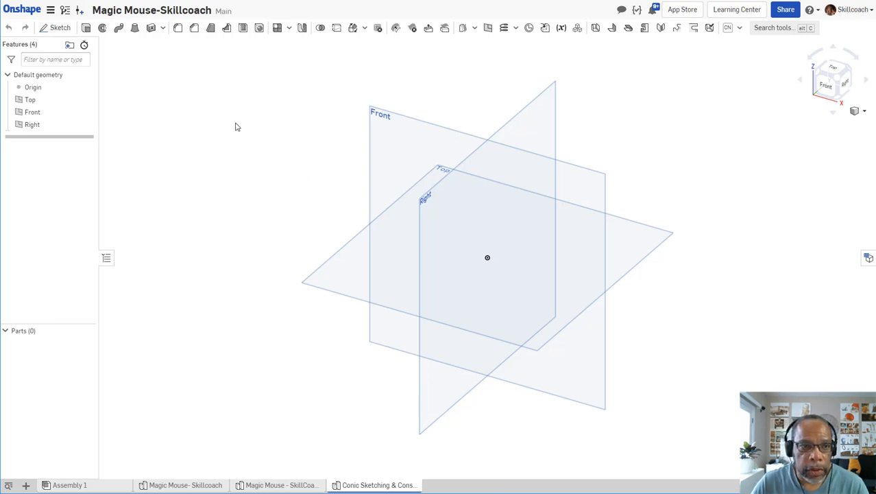
pyautogui.moveTo(267, 90)
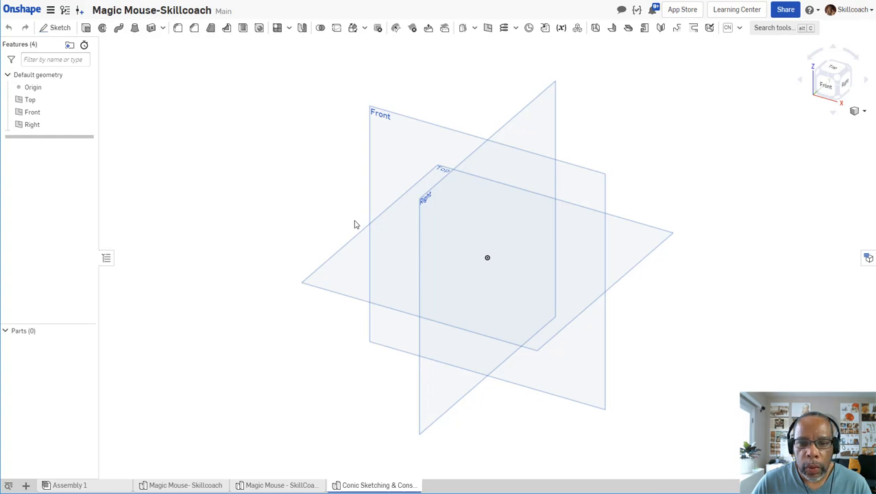
# Start Sketch 1 on the Right plane and view it normal to the plane
pyautogui.click(33, 124)
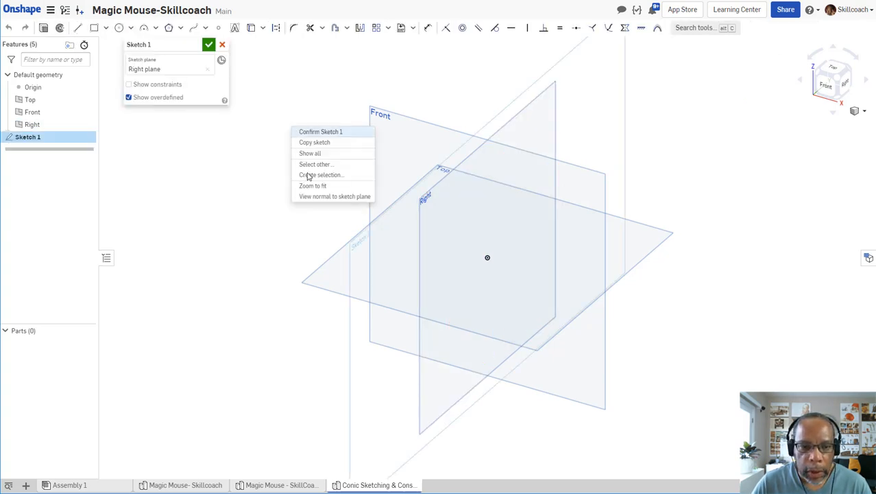
pyautogui.click(335, 196)
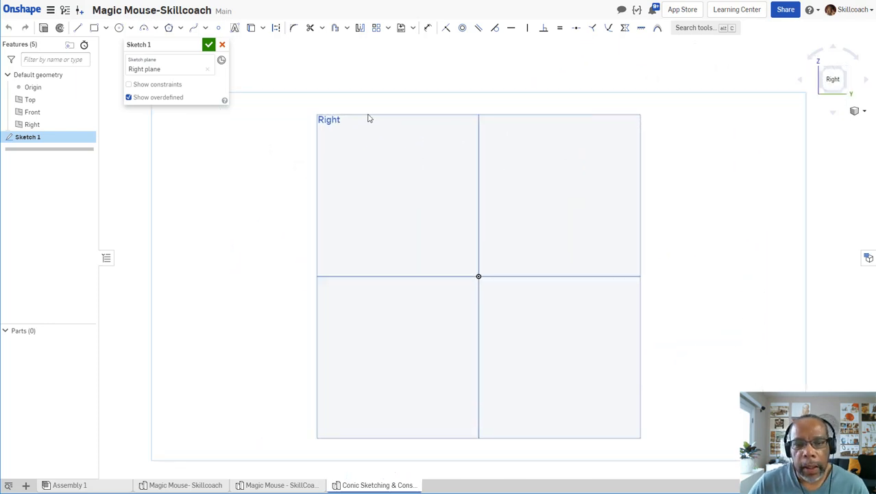
pyautogui.moveTo(357, 144)
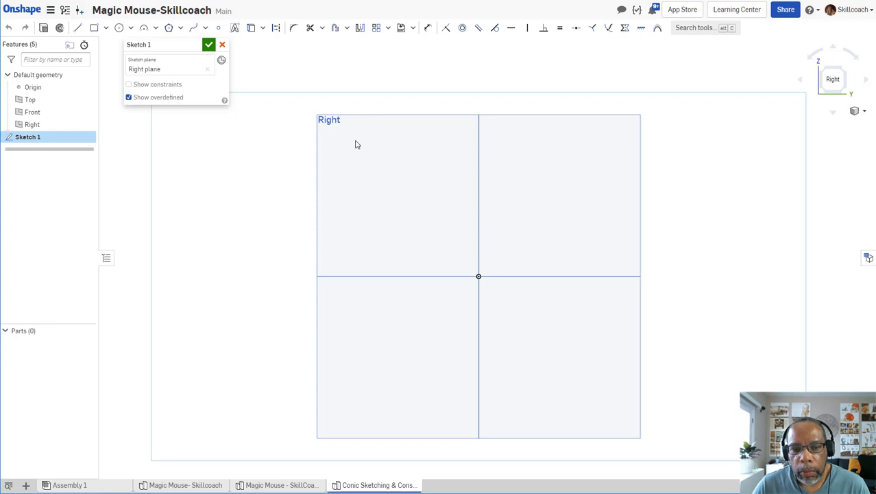
pyautogui.moveTo(151, 118)
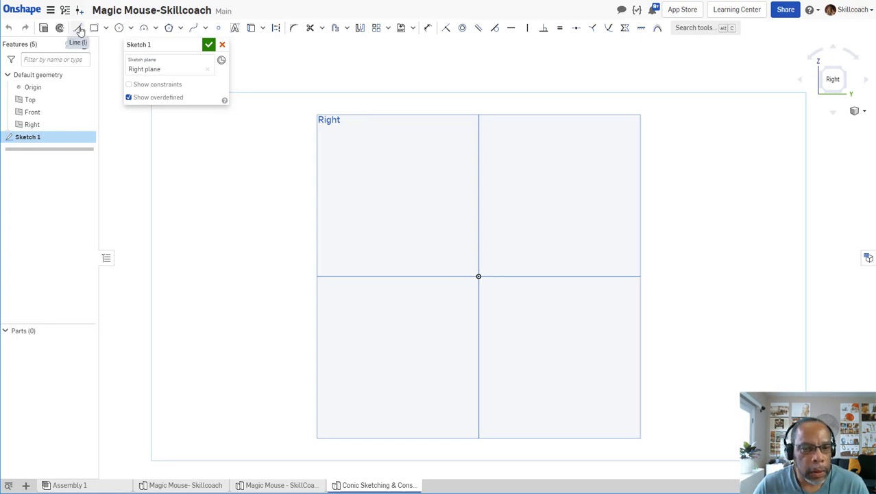
pyautogui.moveTo(230, 159)
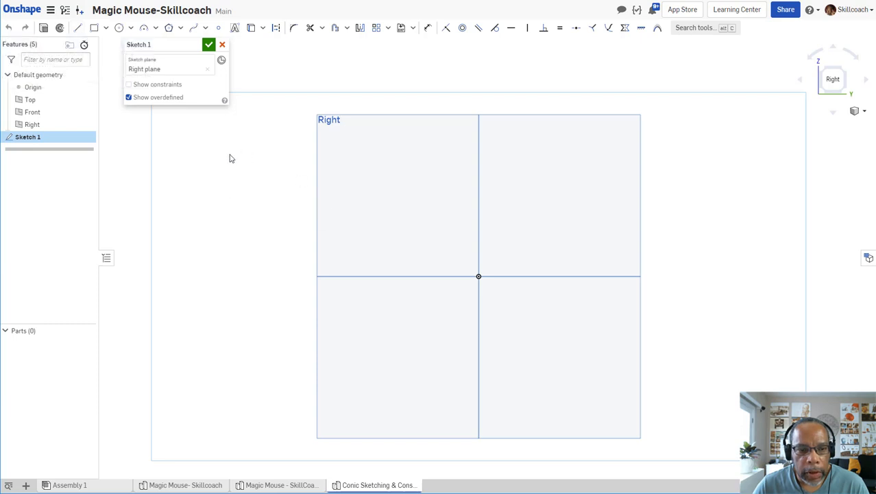
pyautogui.moveTo(321, 195)
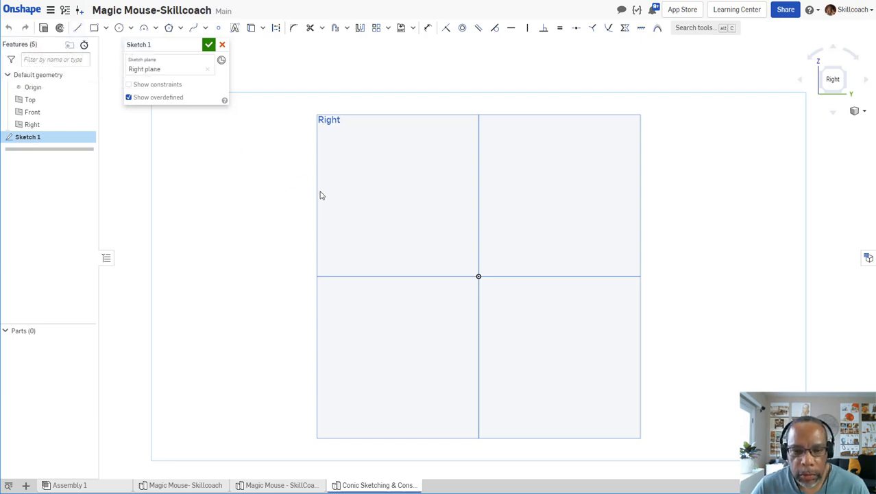
pyautogui.moveTo(346, 225)
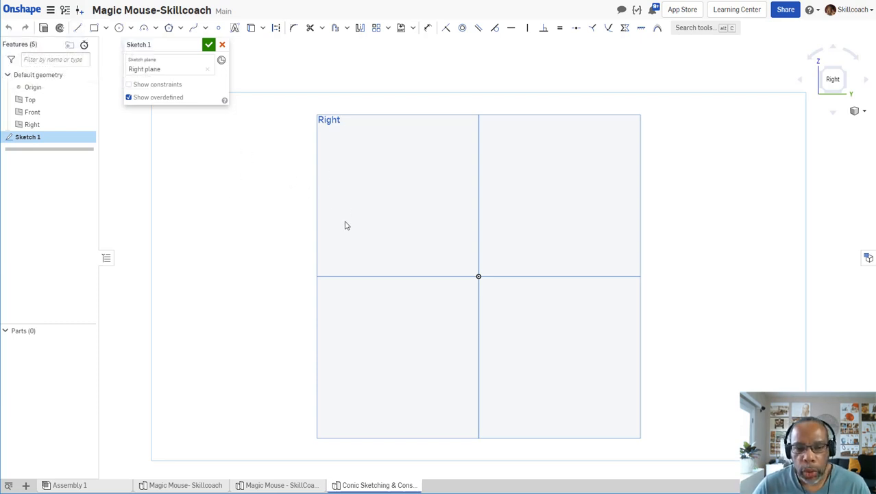
pyautogui.moveTo(336, 199)
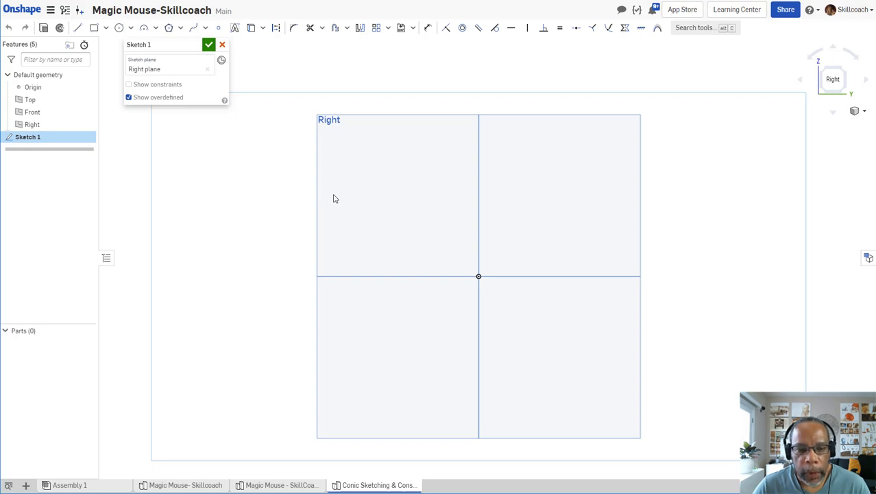
pyautogui.moveTo(336, 173)
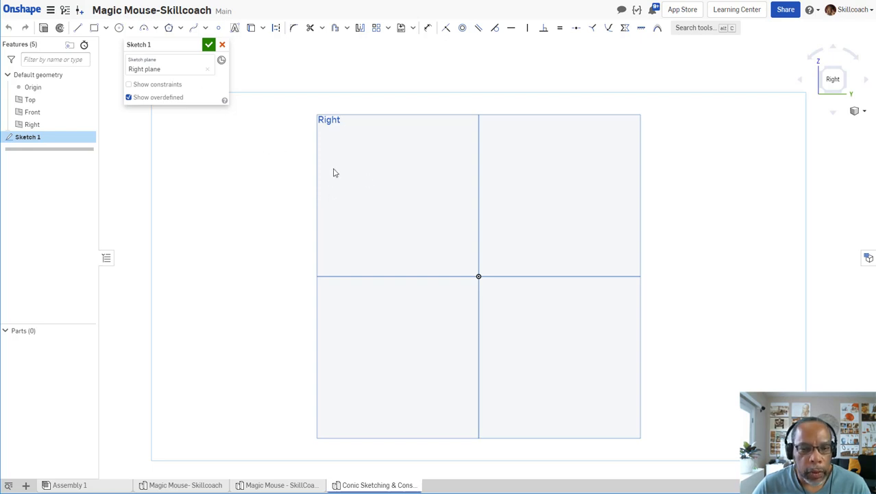
pyautogui.moveTo(482, 229)
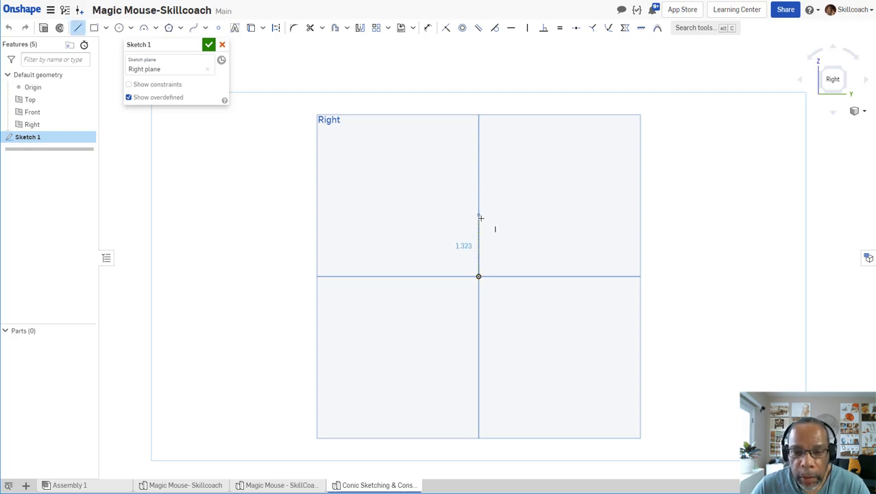
pyautogui.moveTo(480, 239)
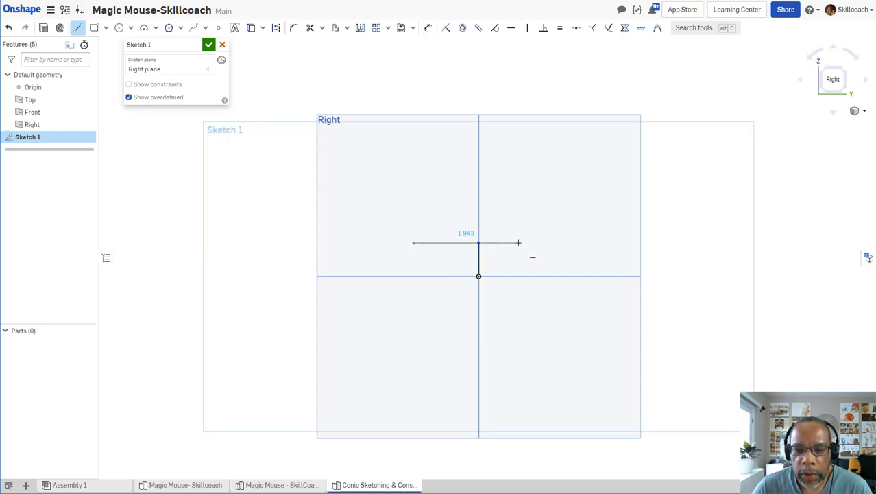
# Draw the horizontal top line across the vertical line, dimensioned 2.5 wide
pyautogui.moveTo(518, 243); pyautogui.dragTo(538, 241)
pyautogui.write('2.5')
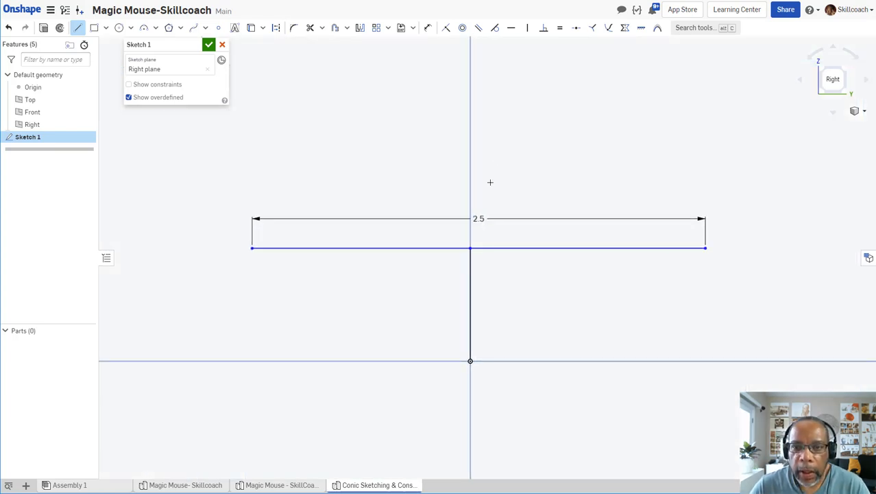
pyautogui.moveTo(579, 27)
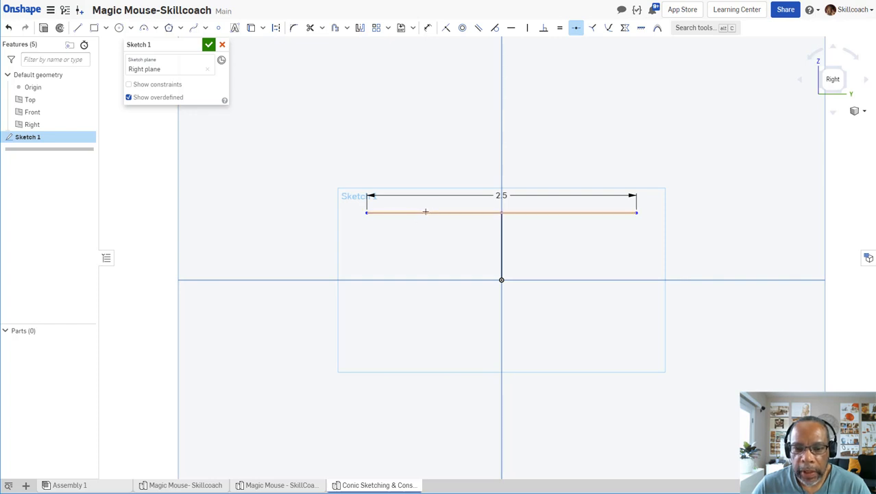
# Turn on Show constraints to reveal the markers on both lines
pyautogui.click(129, 84)
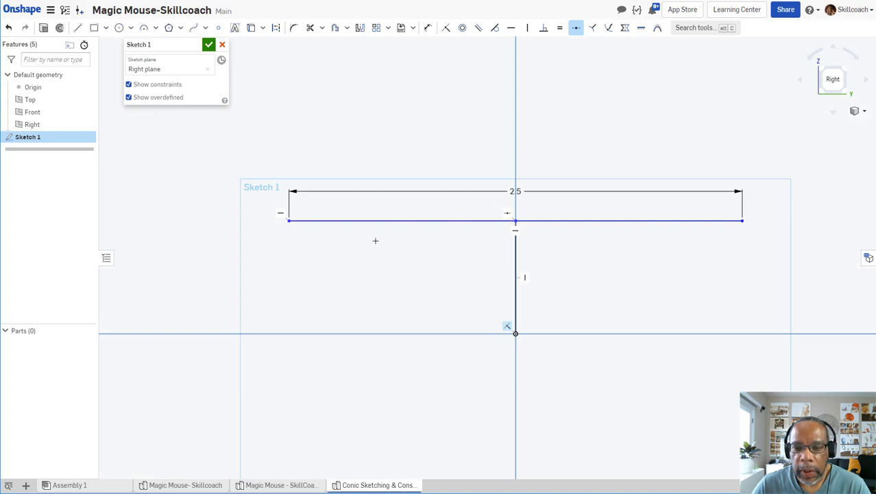
pyautogui.moveTo(279, 247)
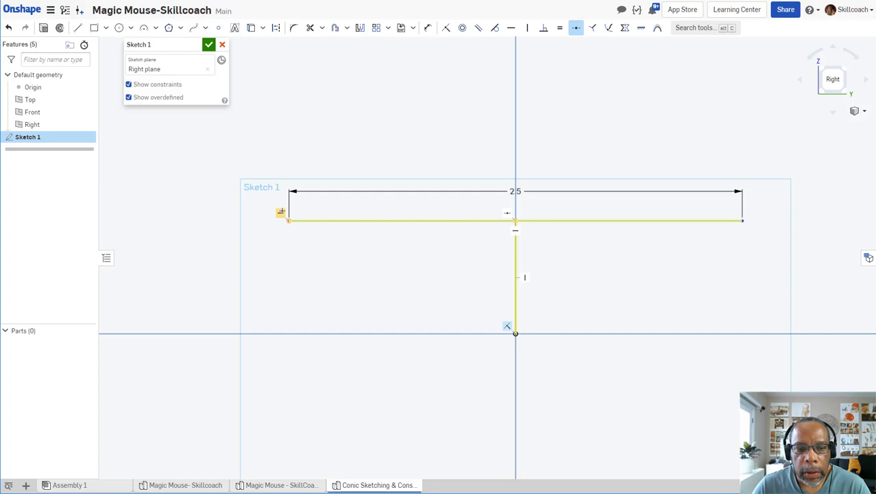
pyautogui.moveTo(407, 159)
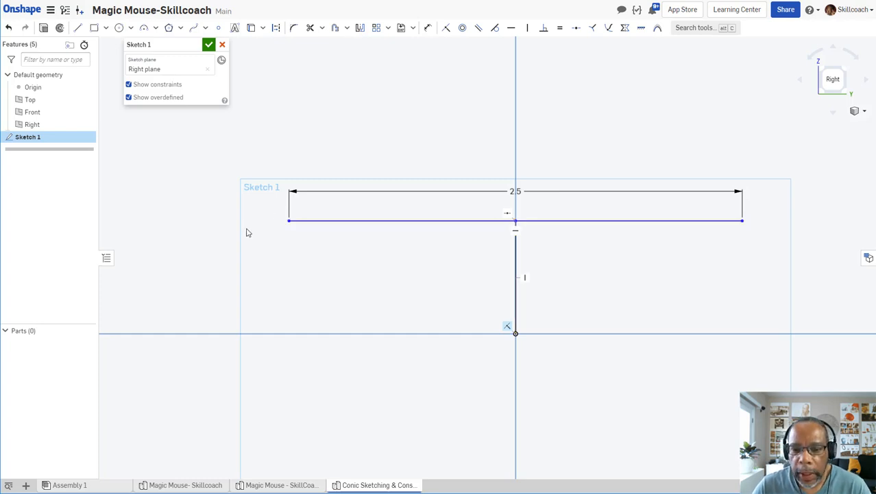
pyautogui.moveTo(288, 258)
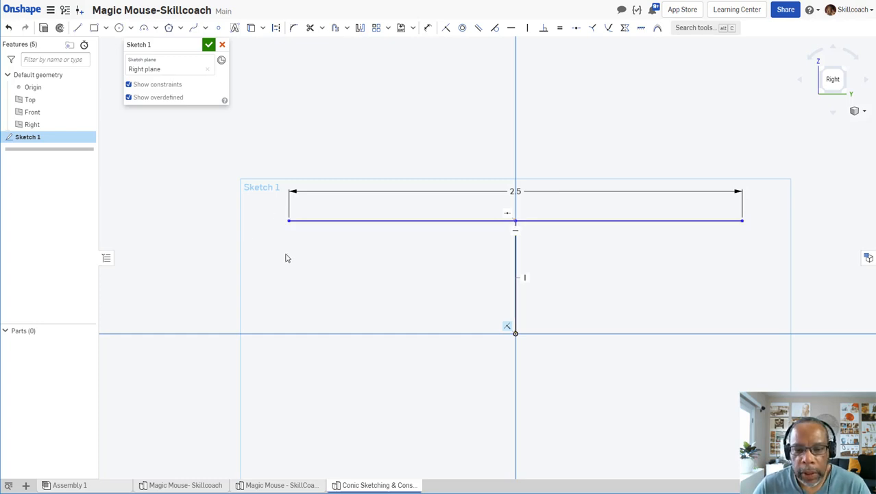
pyautogui.moveTo(373, 277)
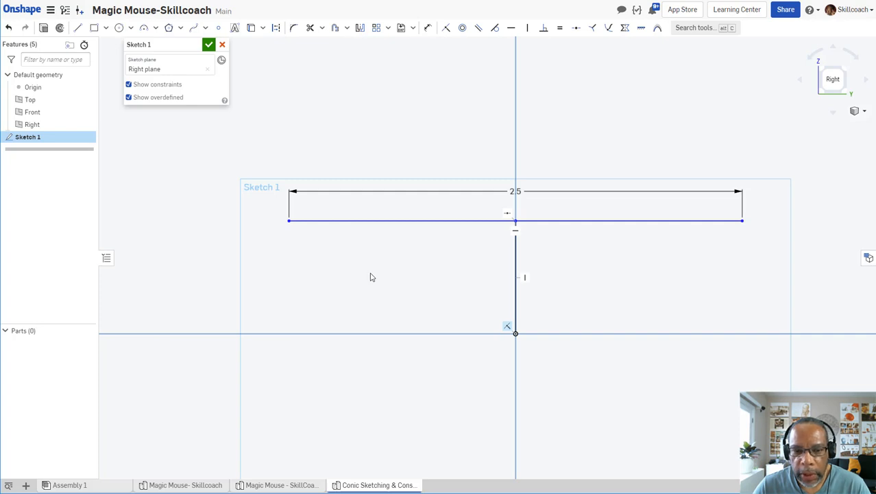
pyautogui.moveTo(612, 221)
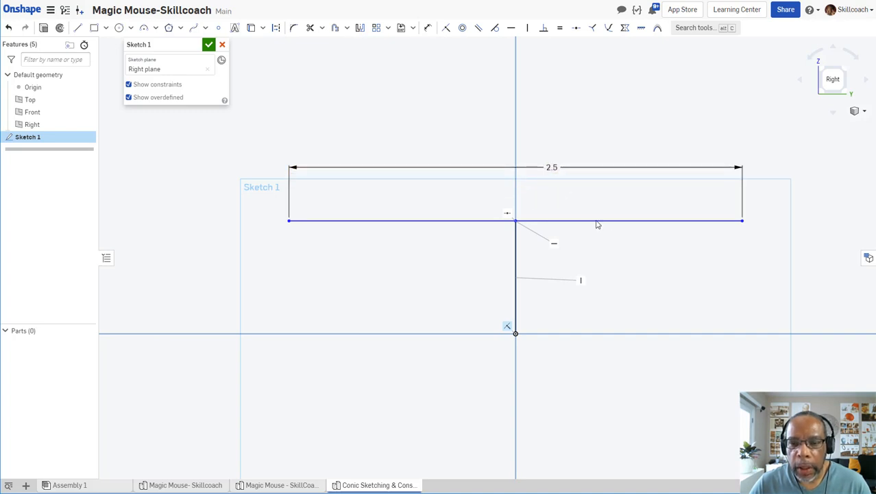
pyautogui.moveTo(576, 220)
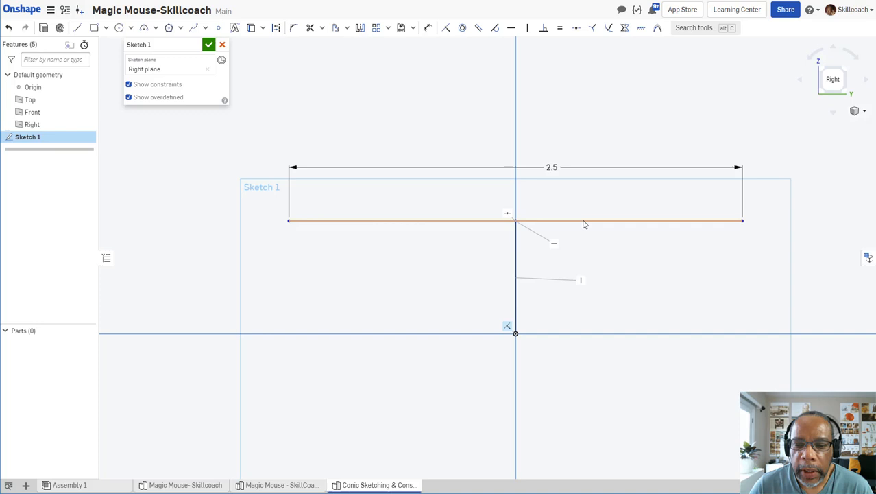
pyautogui.moveTo(584, 220)
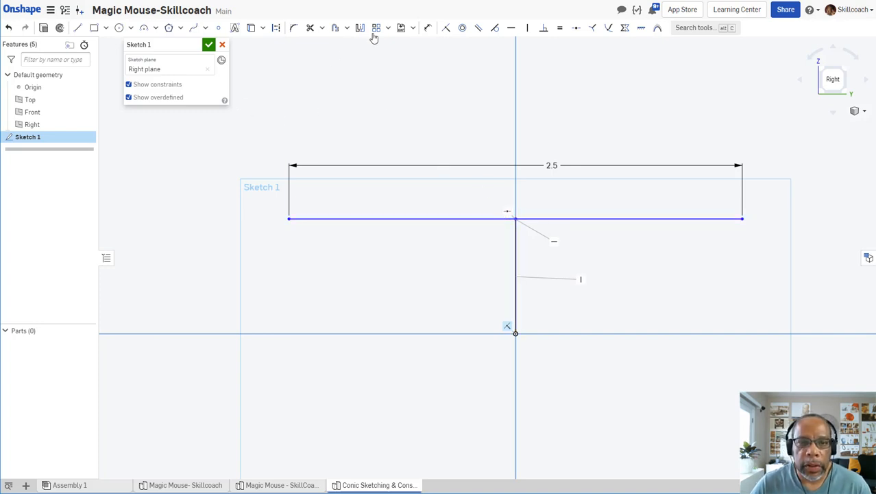
pyautogui.click(428, 27)
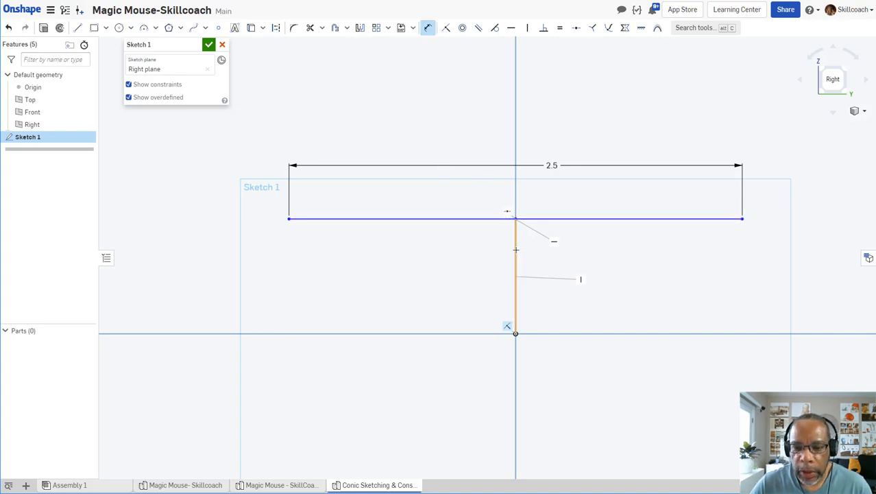
pyautogui.click(442, 277)
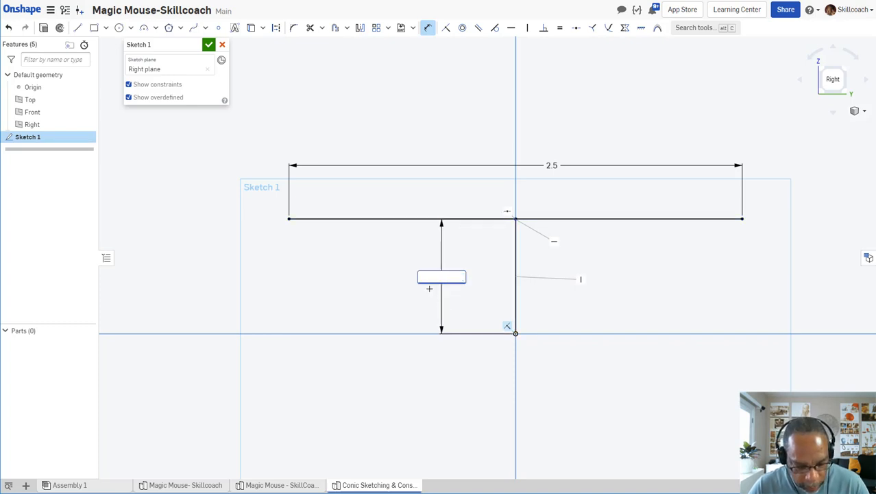
pyautogui.write('0.633')
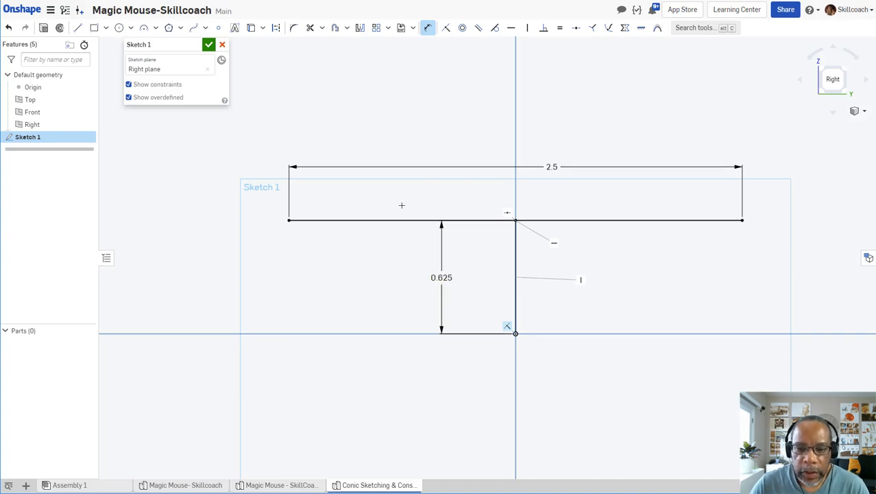
pyautogui.click(469, 219)
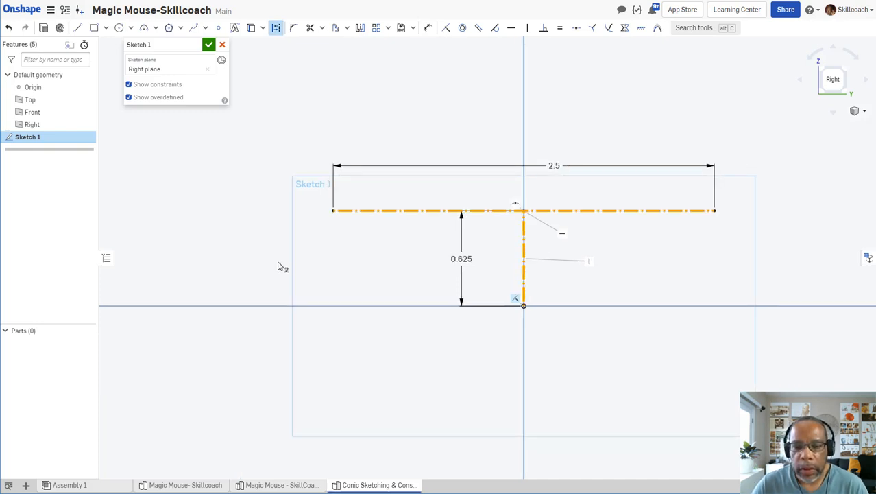
pyautogui.moveTo(296, 201)
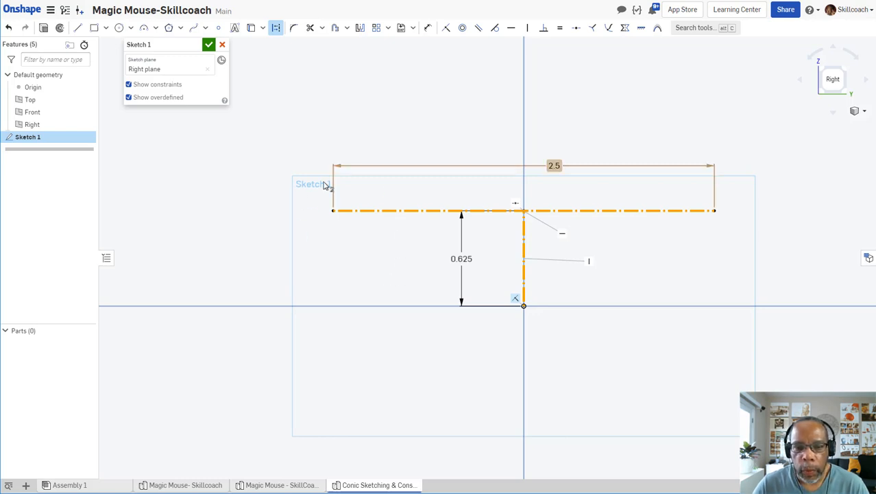
pyautogui.moveTo(329, 198)
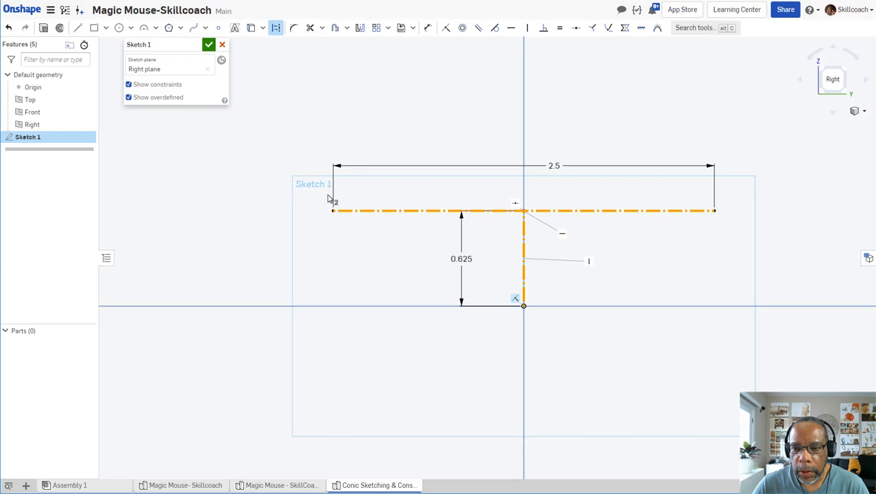
pyautogui.moveTo(278, 96)
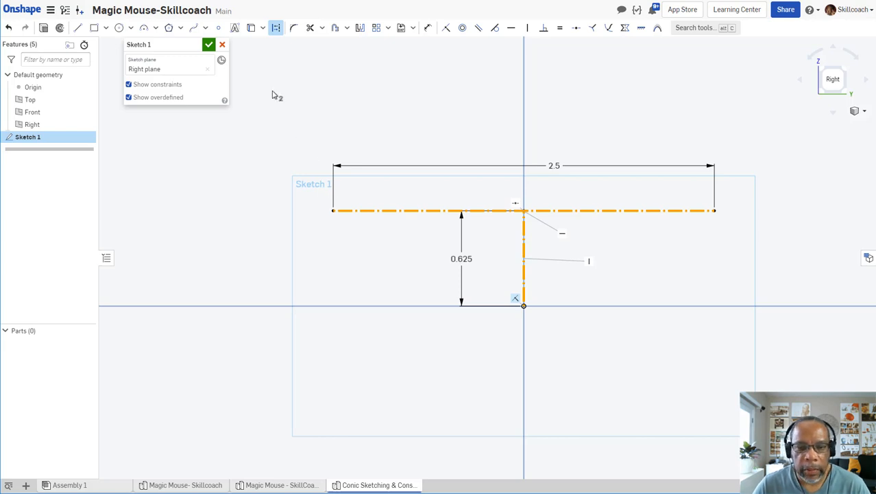
pyautogui.moveTo(122, 89)
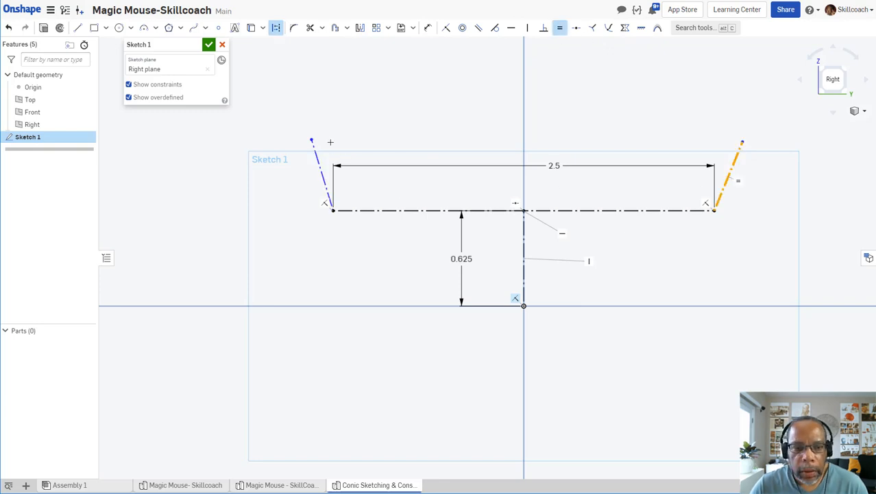
pyautogui.moveTo(367, 126)
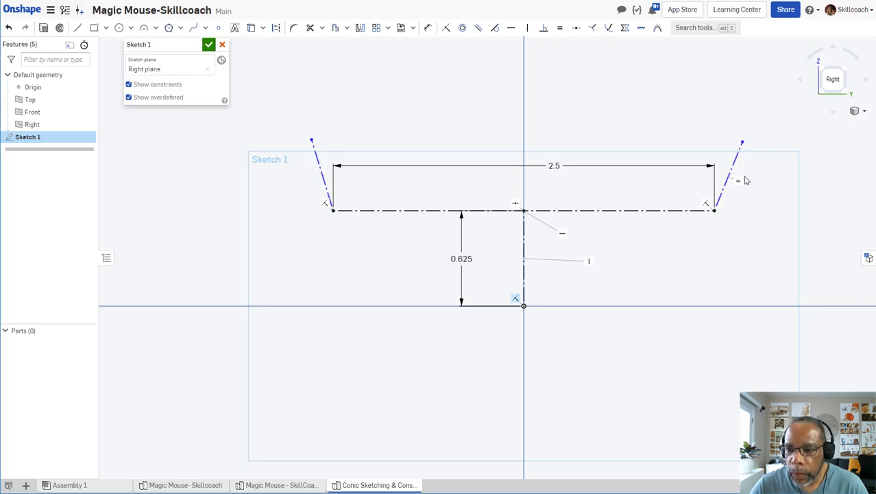
pyautogui.moveTo(386, 118)
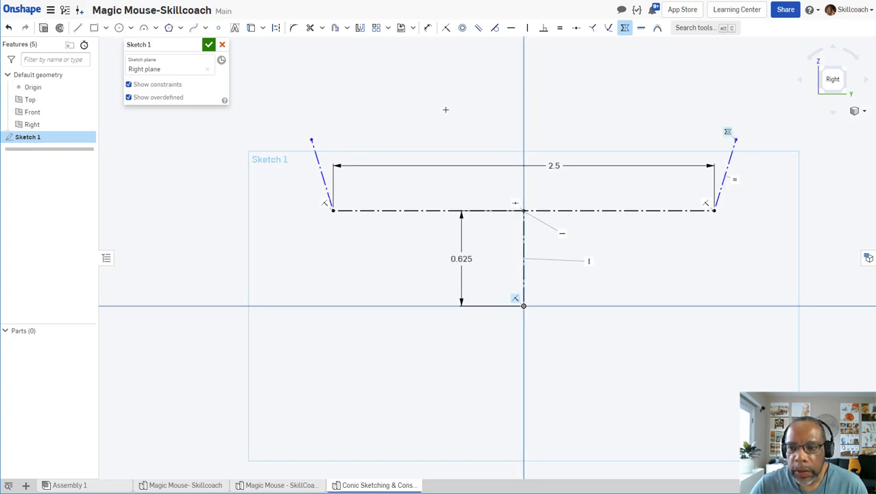
pyautogui.moveTo(341, 222)
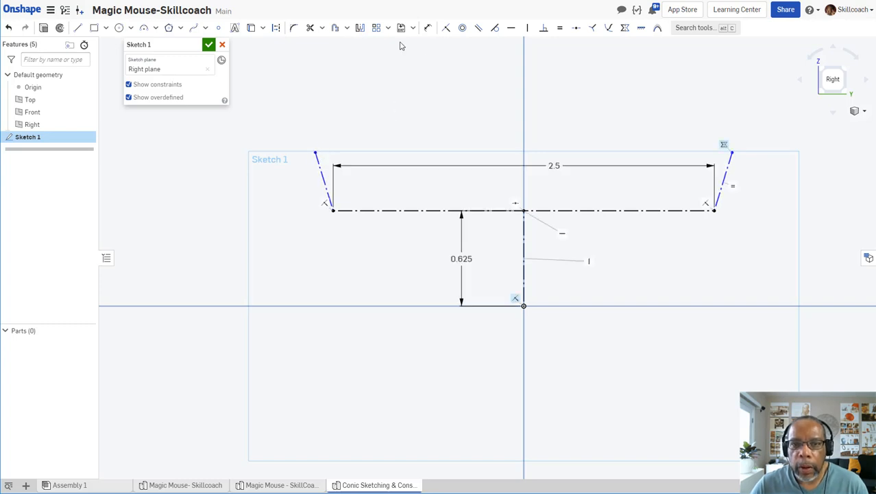
pyautogui.moveTo(509, 36)
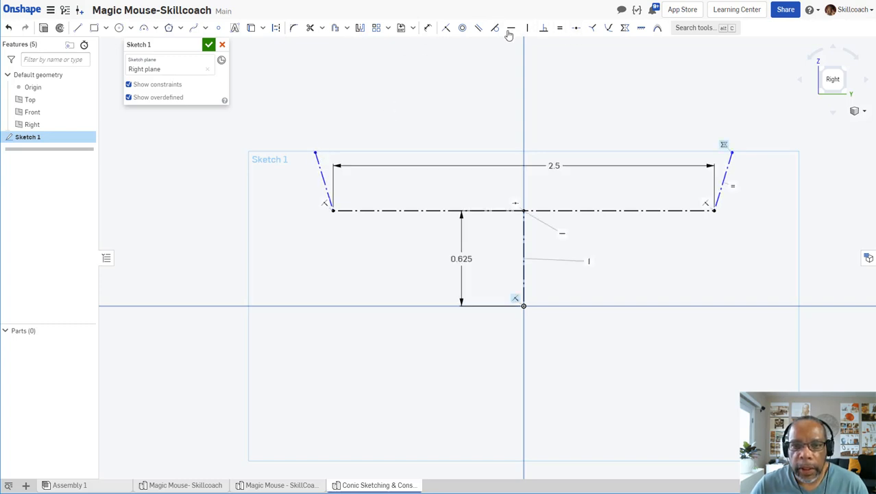
# Dimension the left slanted line with 0.5 height and an 80° angle to the top line
pyautogui.click(428, 28)
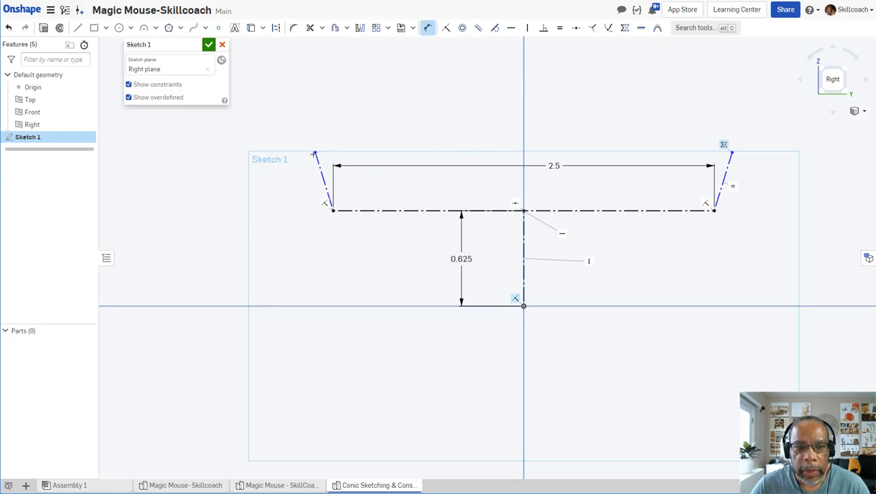
pyautogui.click(363, 211)
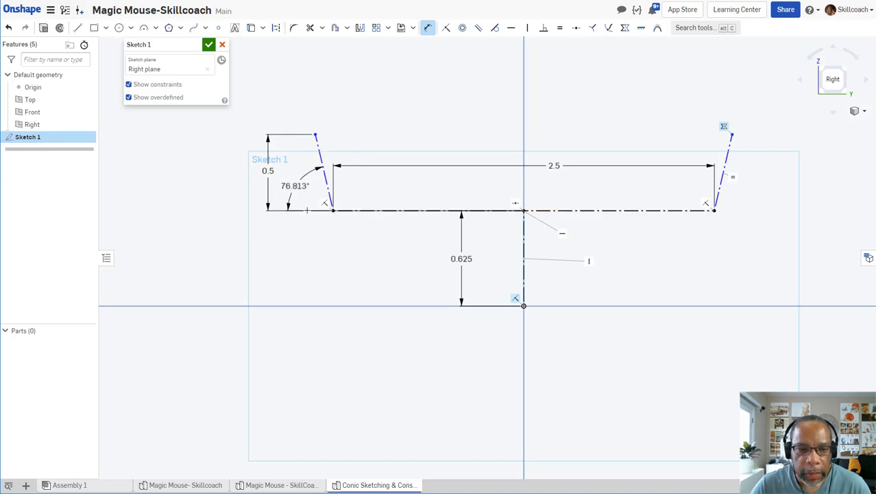
pyautogui.doubleClick(295, 186)
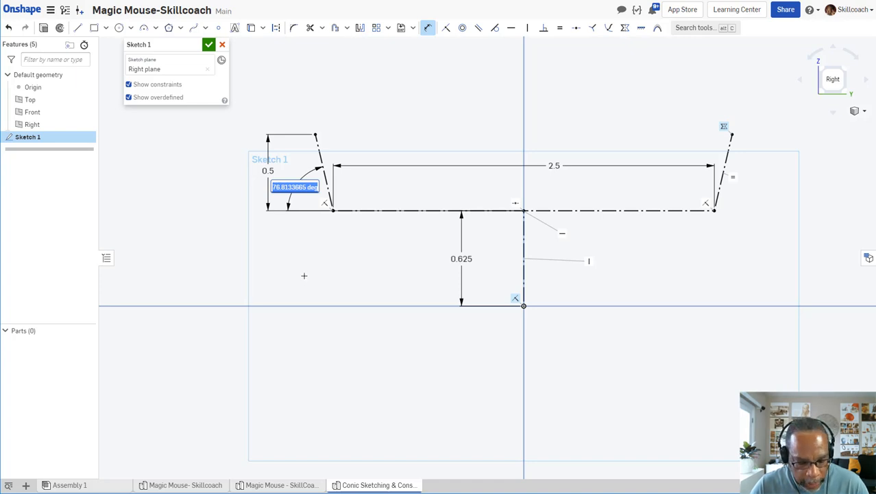
pyautogui.write('80')
pyautogui.press('Return')
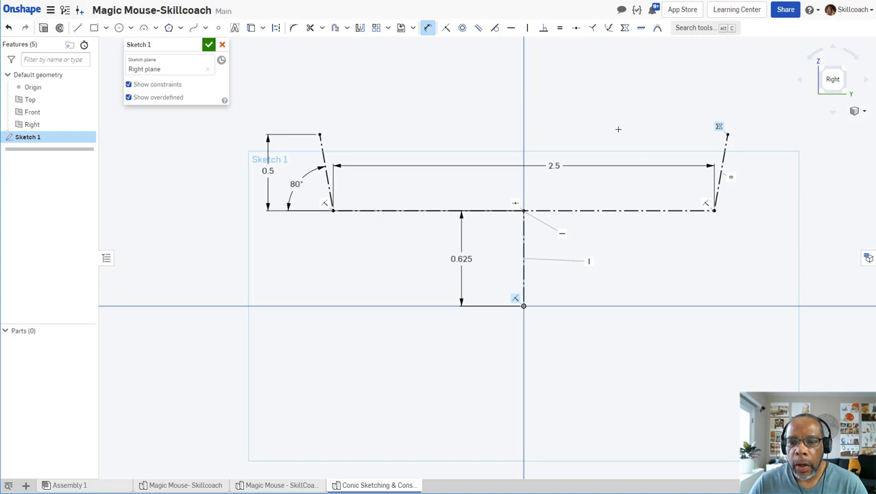
pyautogui.moveTo(354, 267)
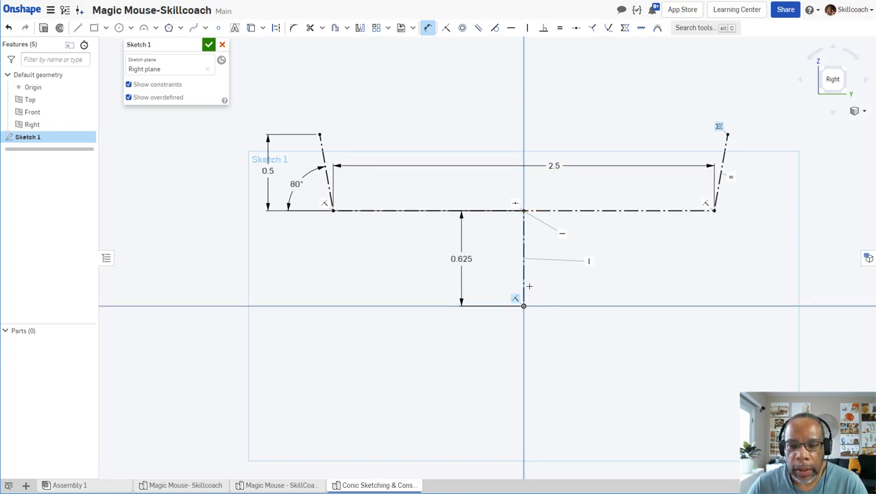
pyautogui.moveTo(283, 230)
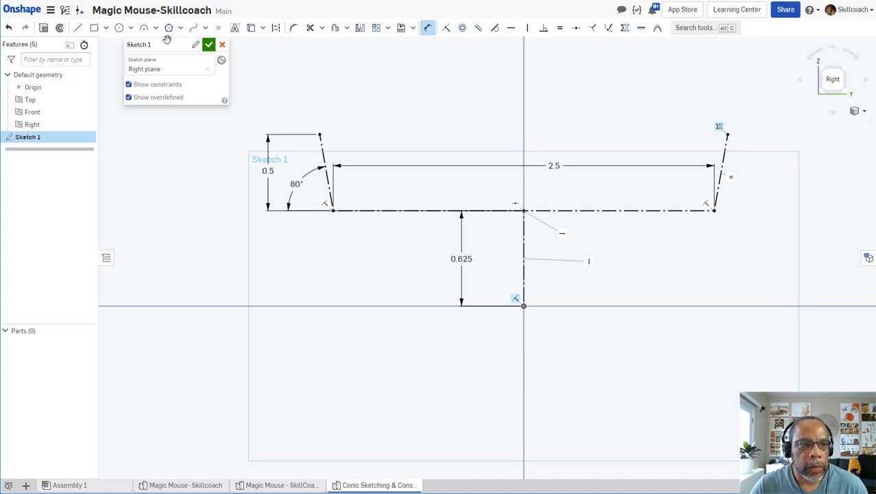
# Switch to the Conic tool for the rounded bottom curves with Rho 0.5
pyautogui.click(156, 28)
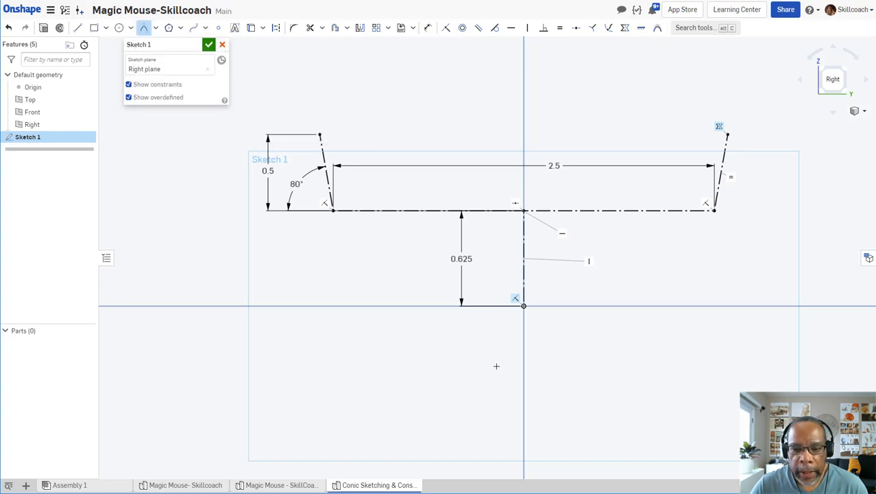
pyautogui.moveTo(346, 277)
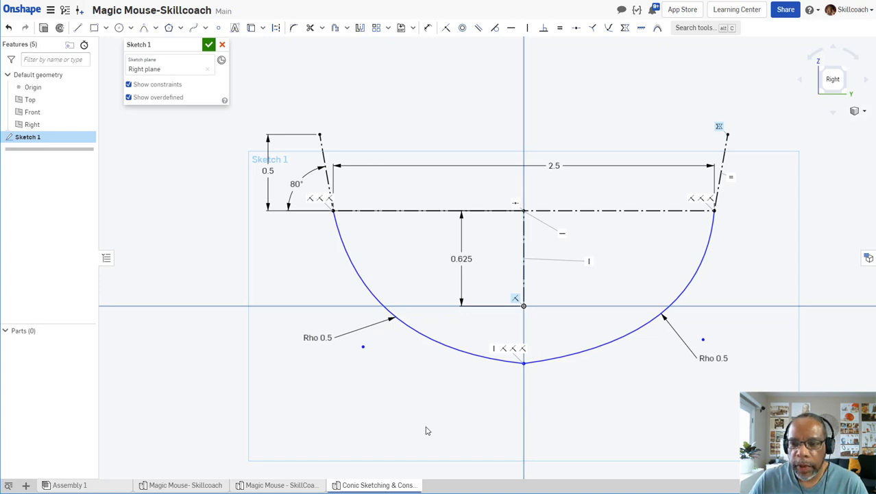
pyautogui.moveTo(376, 218)
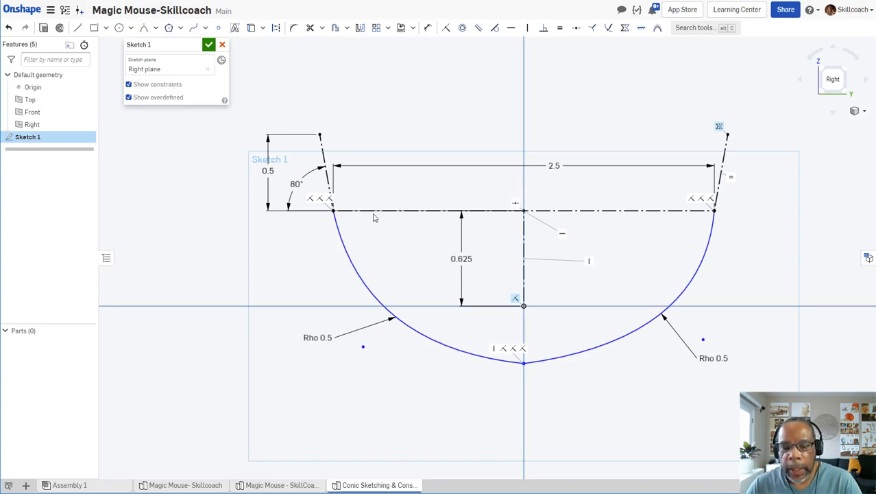
pyautogui.moveTo(390, 114)
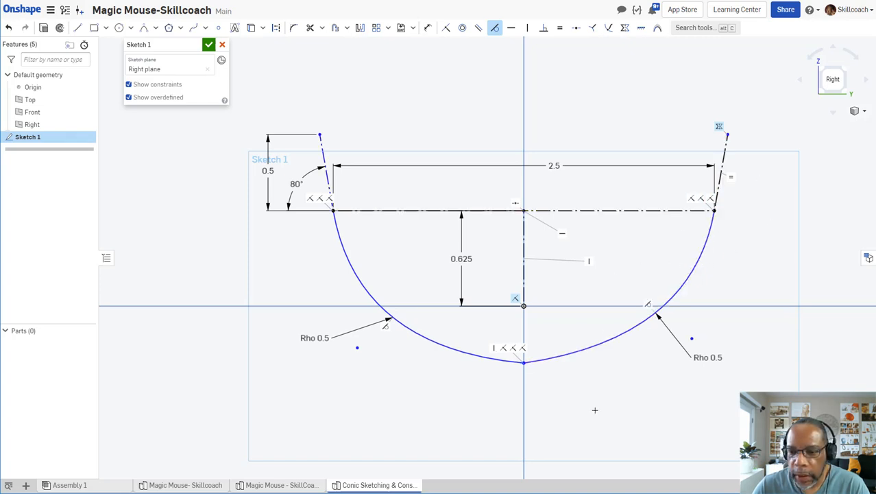
pyautogui.moveTo(638, 340)
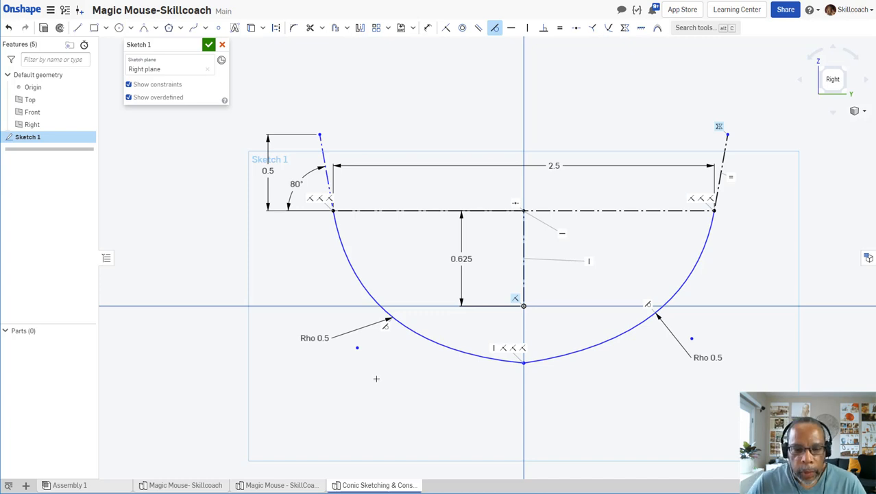
pyautogui.moveTo(526, 371)
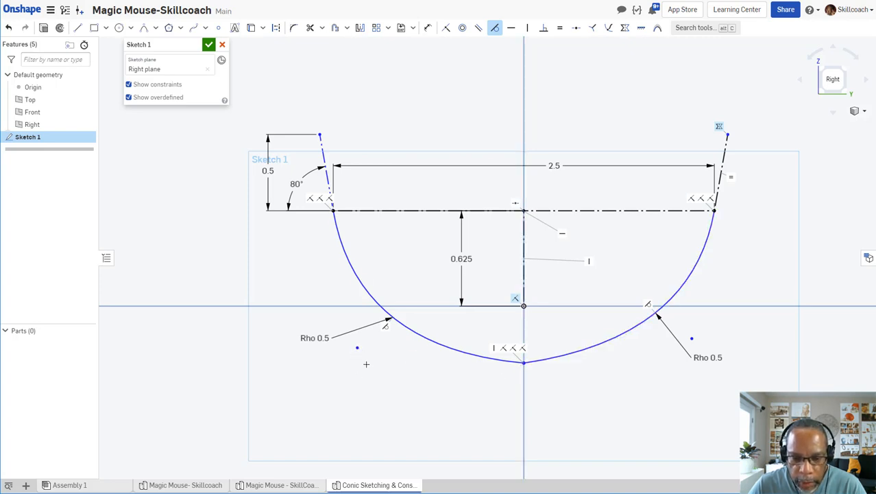
pyautogui.moveTo(511, 383)
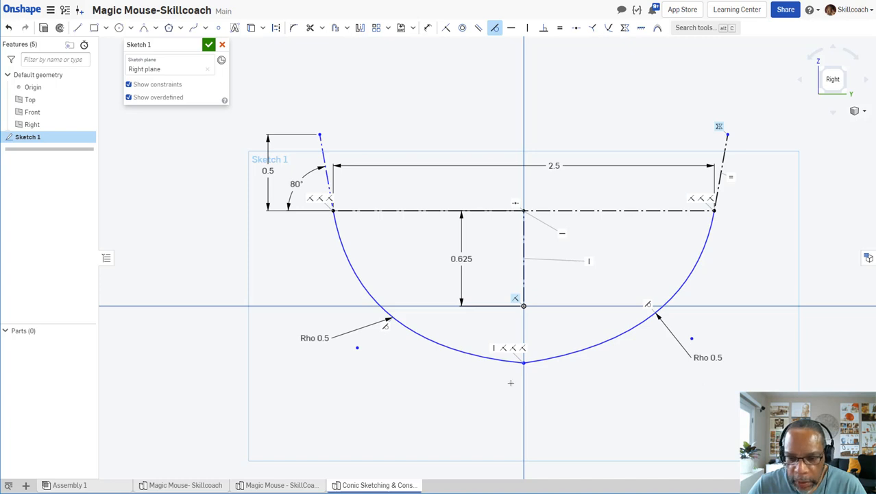
pyautogui.moveTo(373, 393)
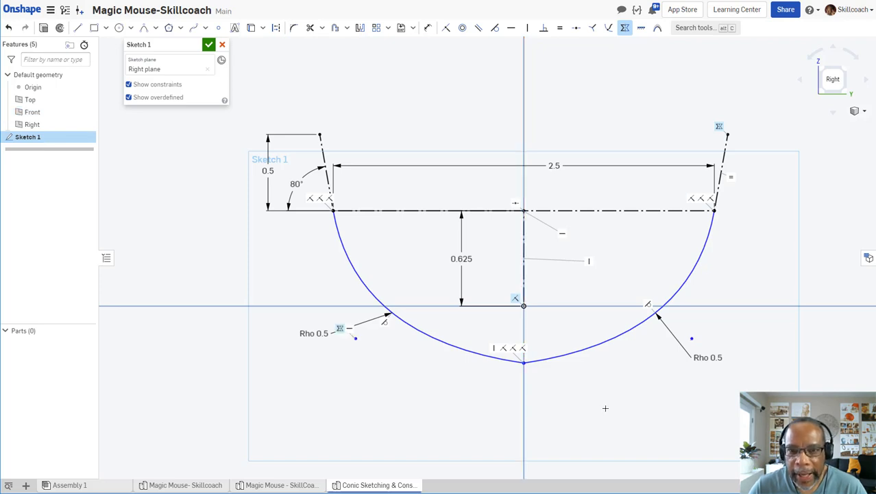
pyautogui.moveTo(686, 343)
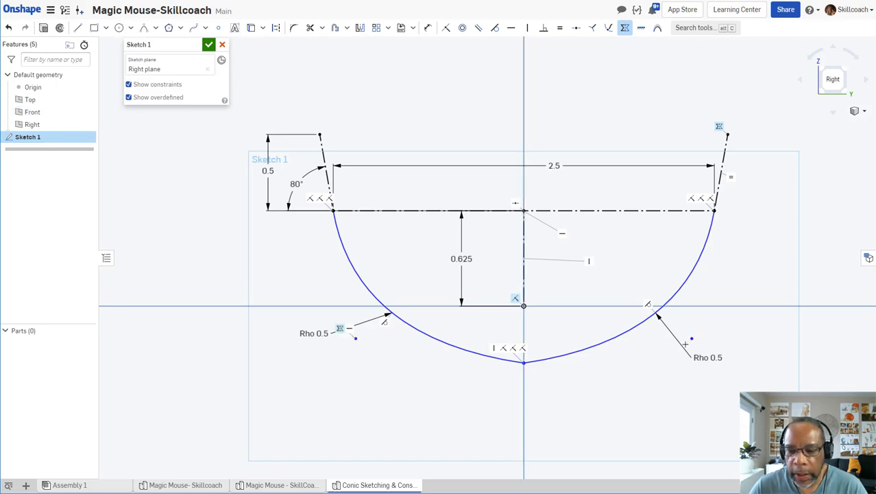
pyautogui.moveTo(541, 417)
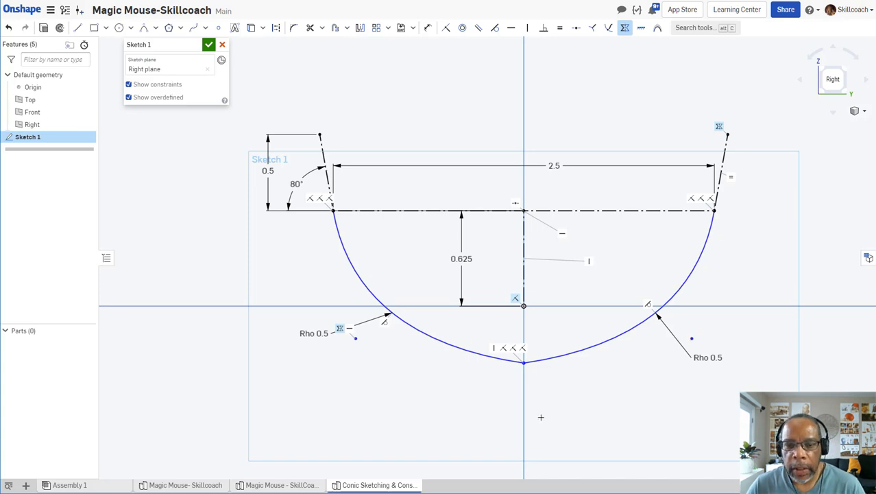
pyautogui.moveTo(533, 412)
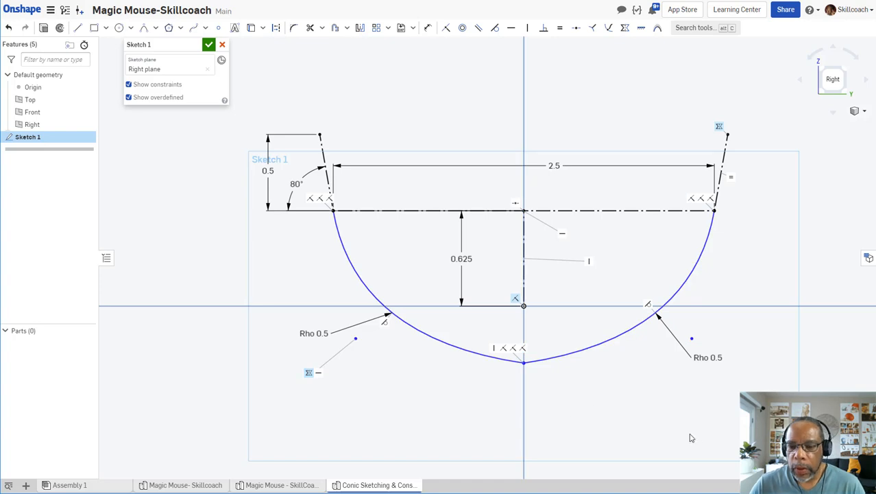
pyautogui.moveTo(327, 382)
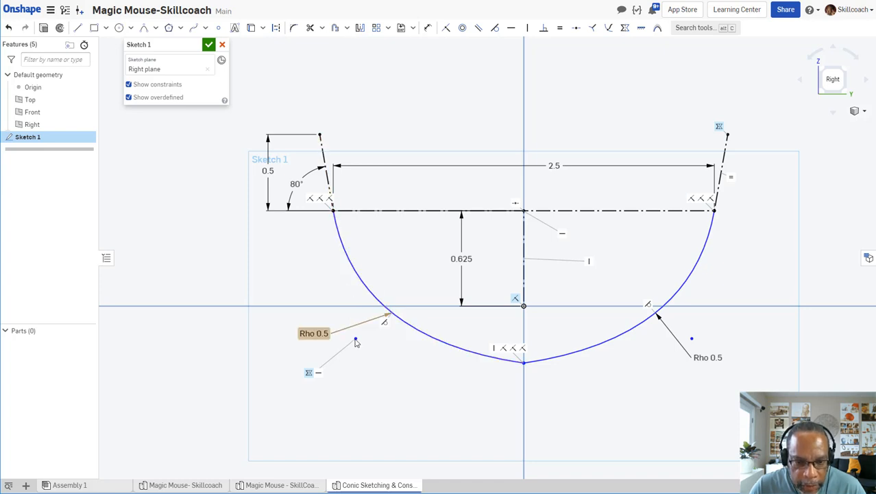
pyautogui.moveTo(345, 291)
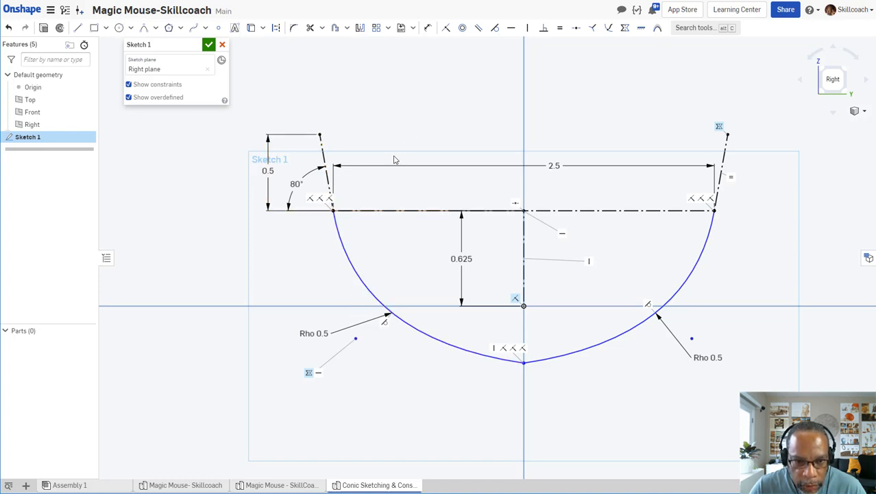
pyautogui.moveTo(242, 189)
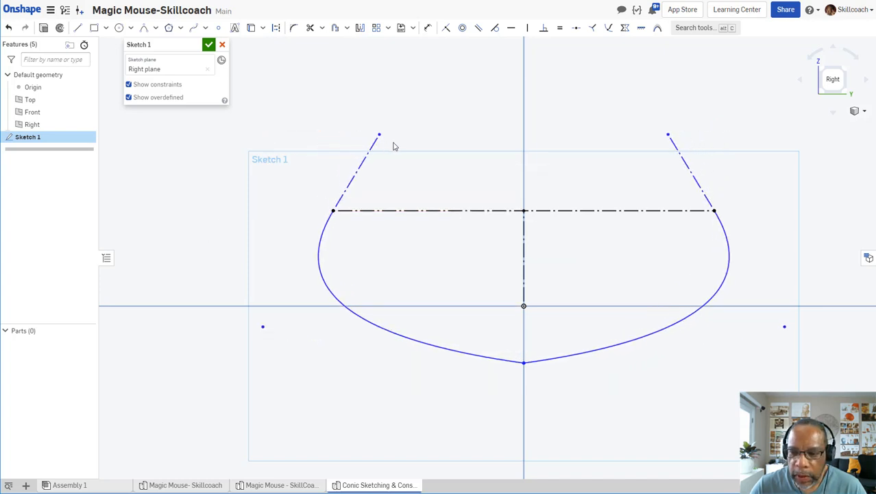
# Drag the conic to check constraints, then start an angle dimension on the left line
pyautogui.moveTo(378, 134); pyautogui.dragTo(347, 135)
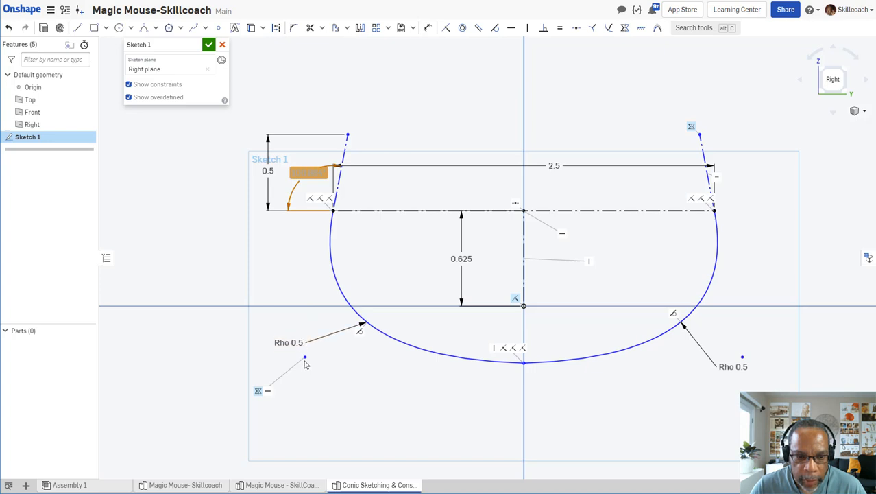
pyautogui.click(288, 343)
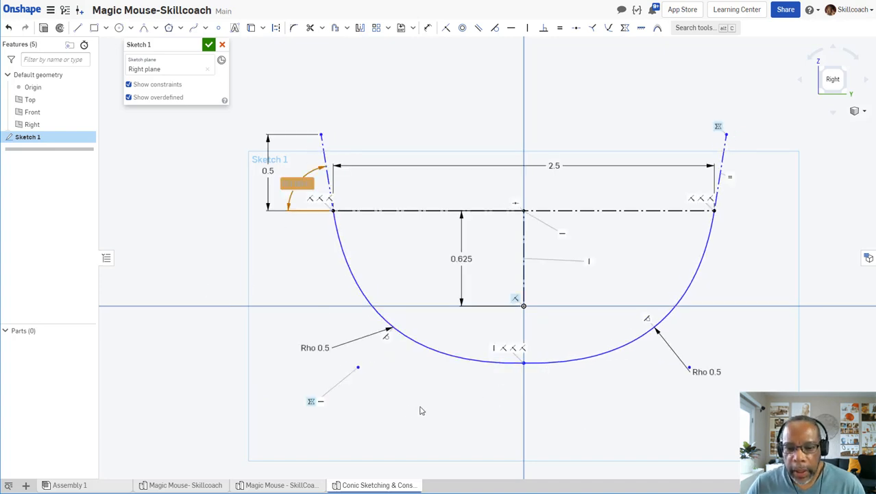
pyautogui.moveTo(365, 415)
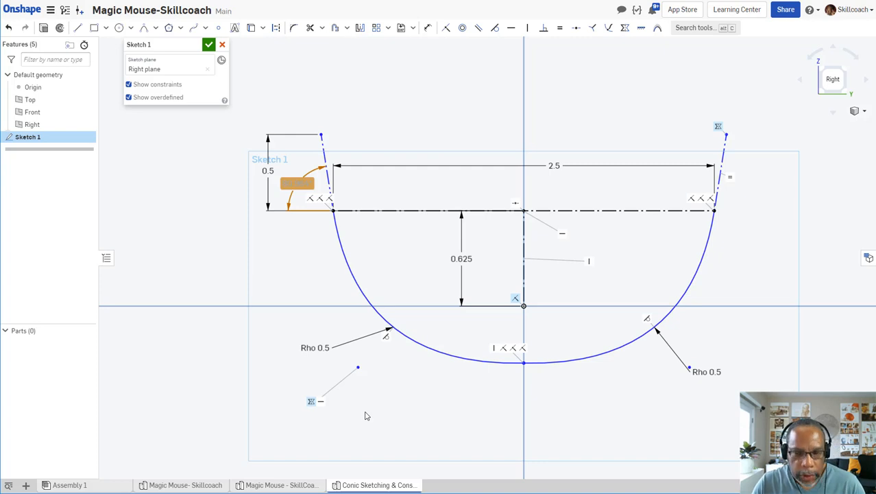
pyautogui.moveTo(541, 439)
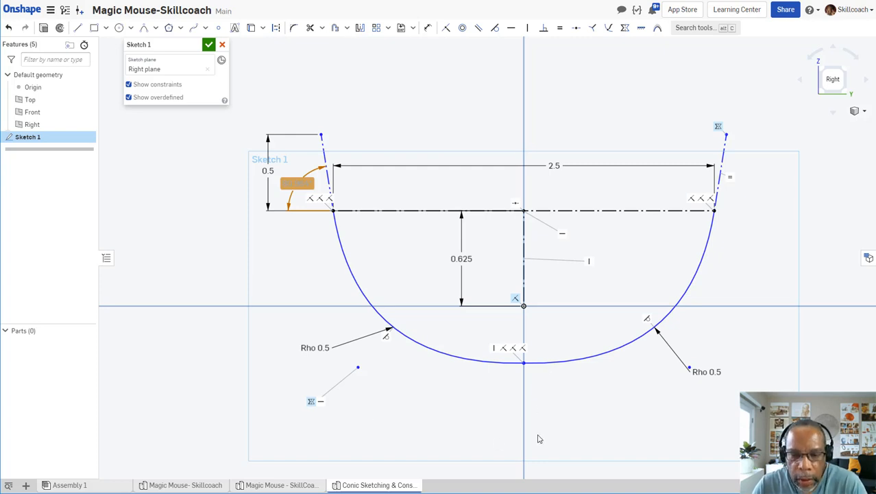
pyautogui.moveTo(519, 428)
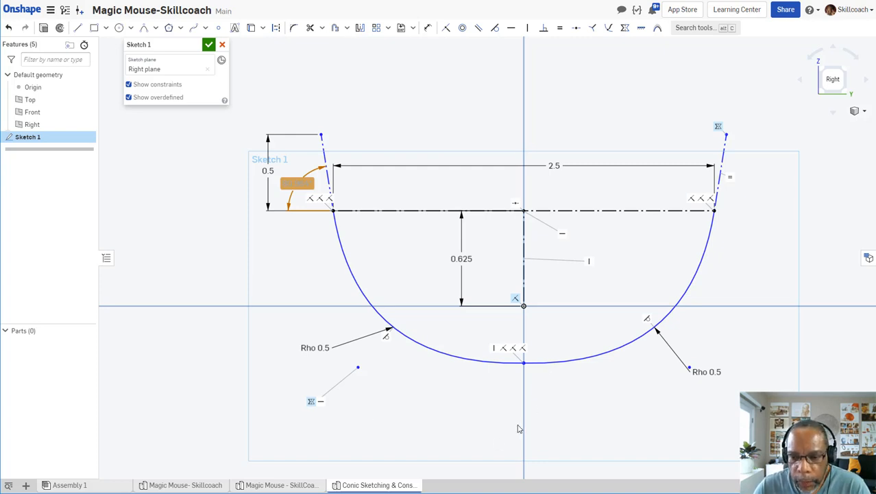
pyautogui.moveTo(464, 403)
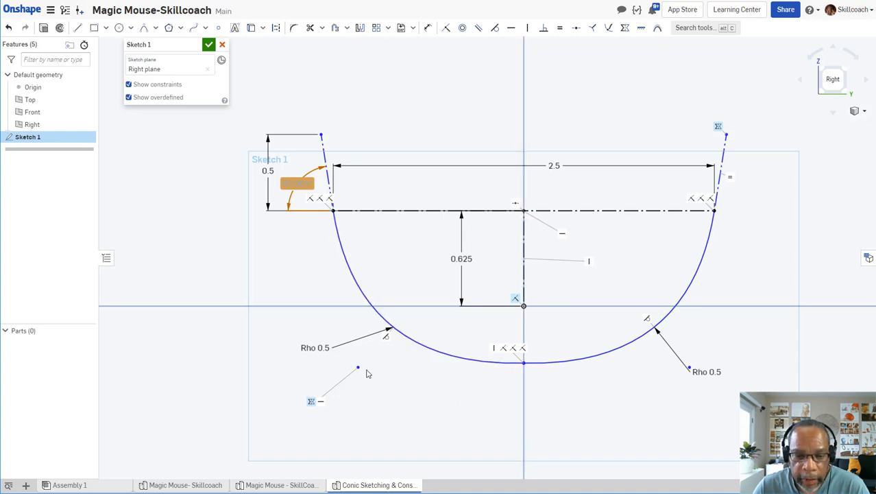
pyautogui.moveTo(526, 365)
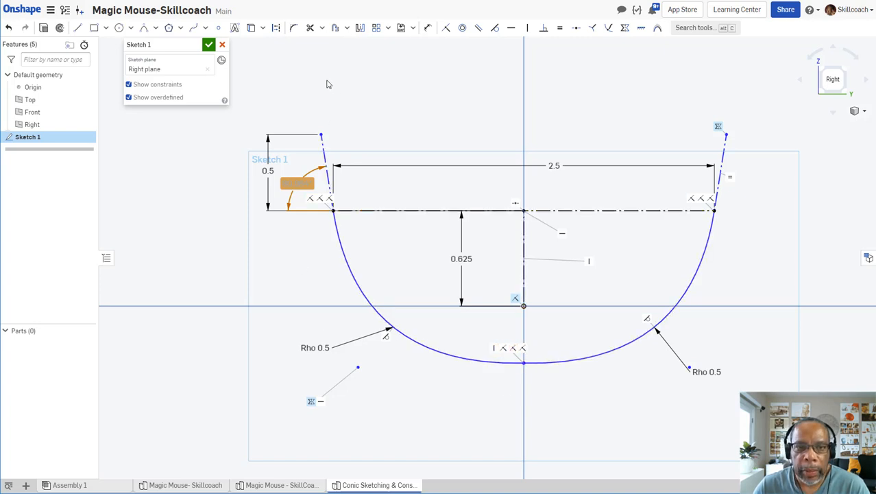
pyautogui.moveTo(512, 28)
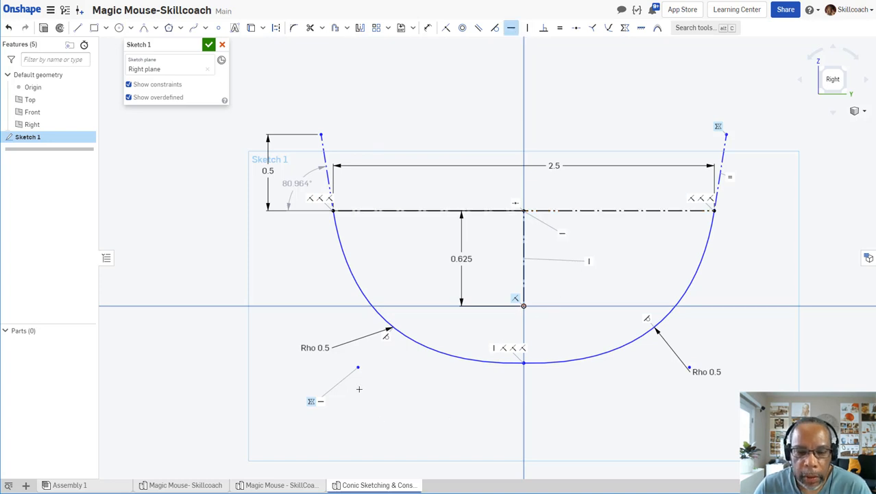
pyautogui.moveTo(498, 310)
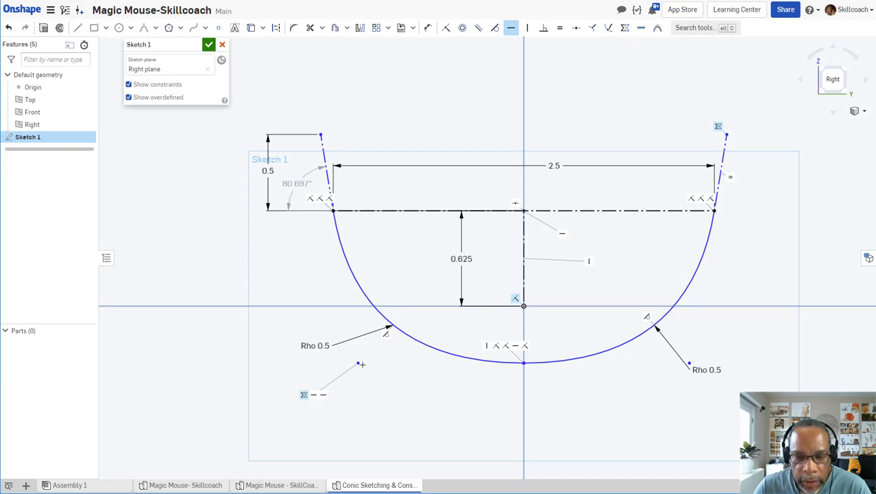
pyautogui.moveTo(480, 359)
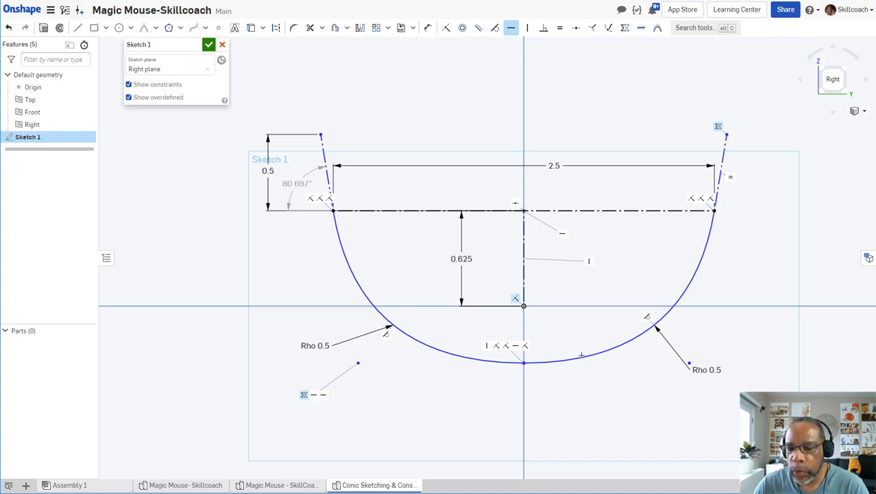
pyautogui.moveTo(420, 360)
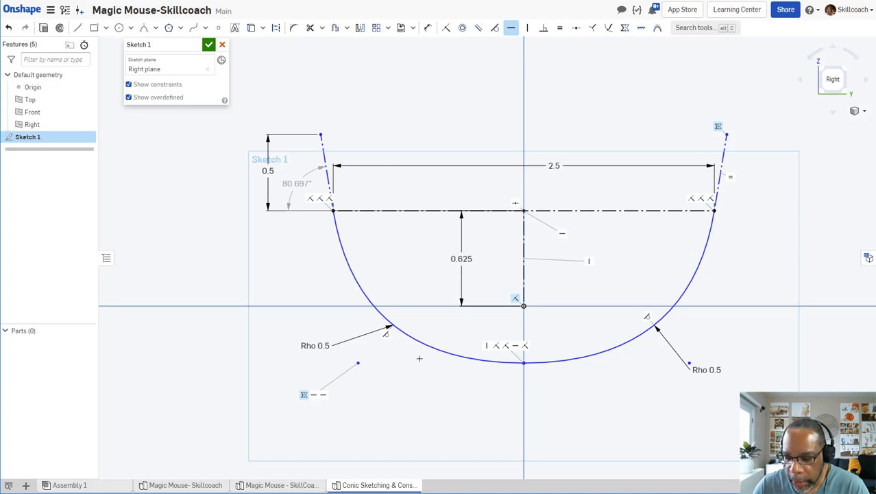
pyautogui.moveTo(385, 384)
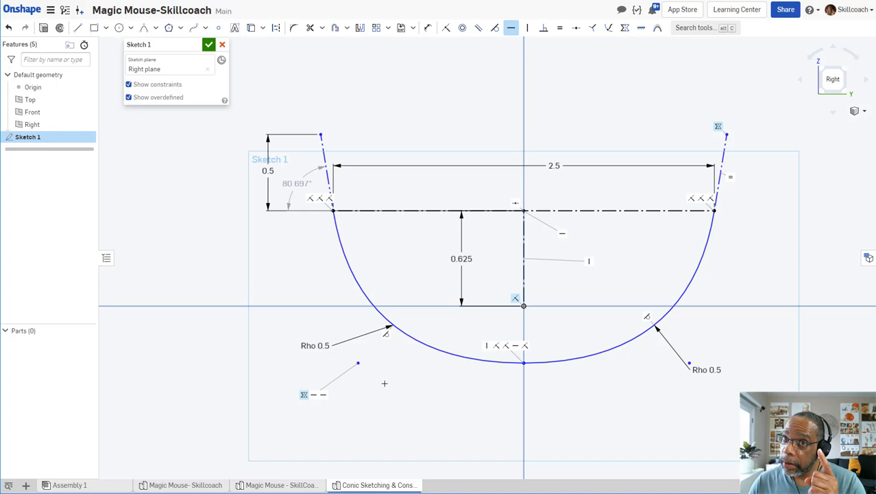
pyautogui.moveTo(373, 376)
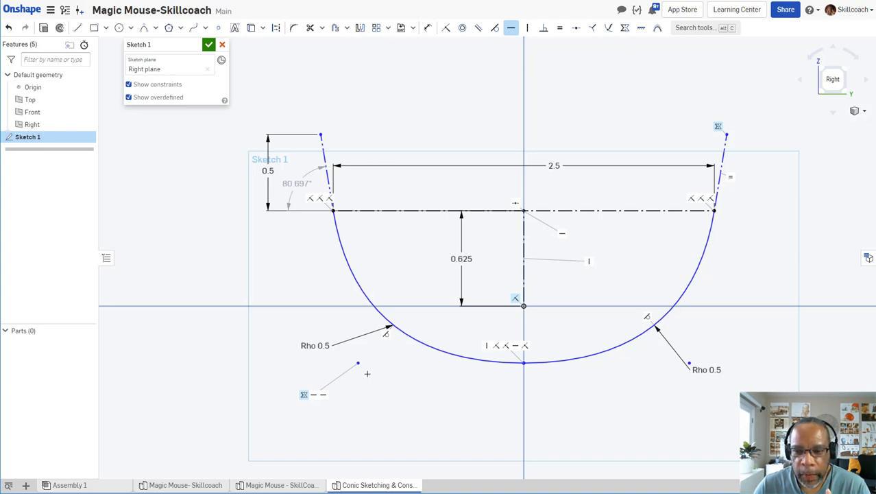
pyautogui.moveTo(315, 242)
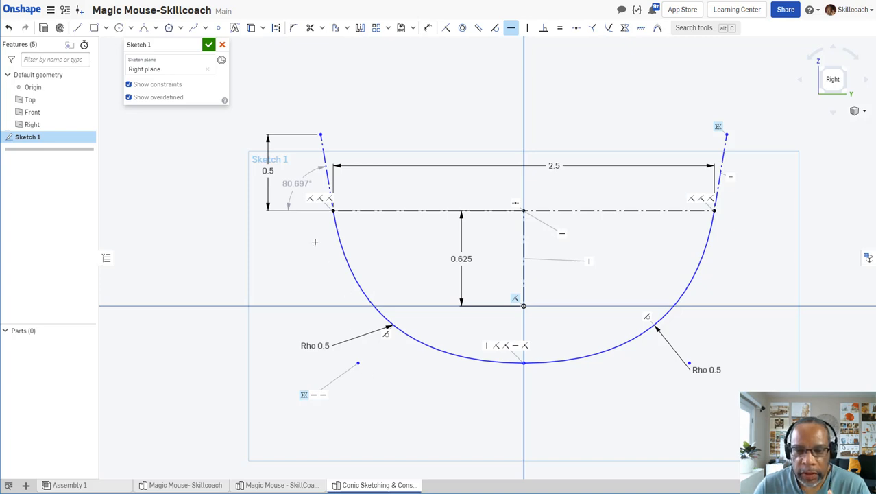
pyautogui.moveTo(482, 33)
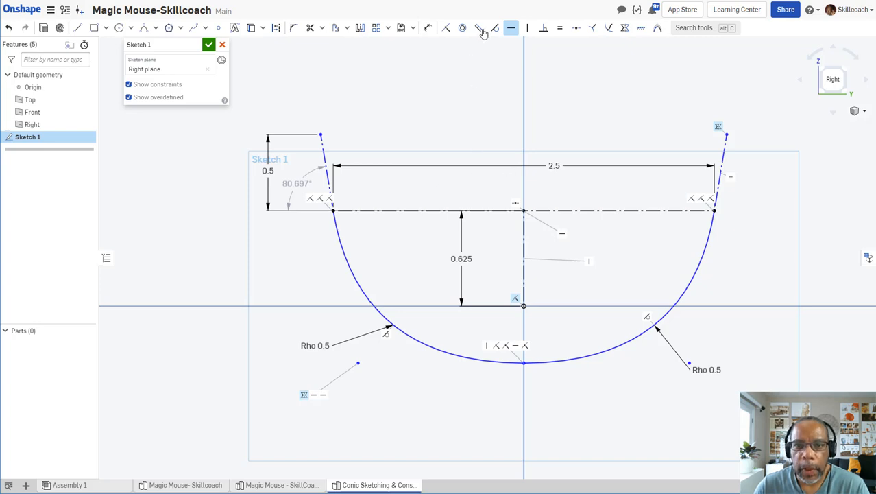
# Constrain the conics' bottom point to the origin; the left angle becomes driven at about 75.3°
pyautogui.click(446, 27)
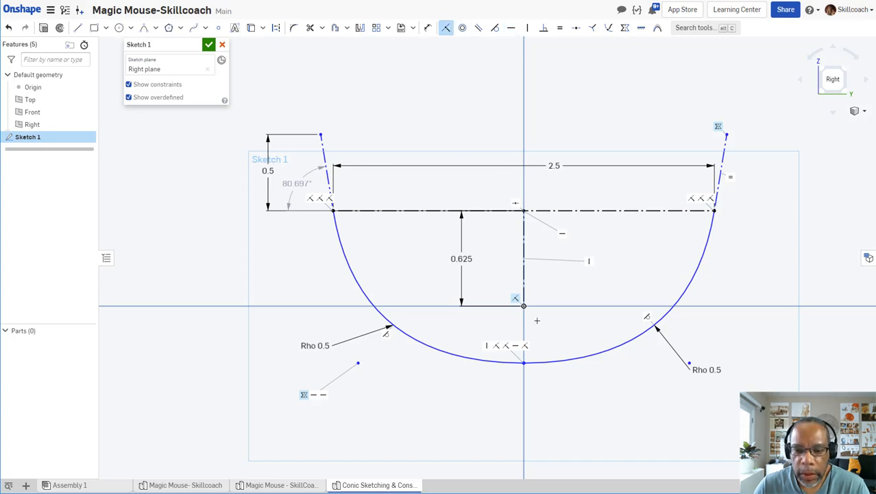
pyautogui.moveTo(524, 364)
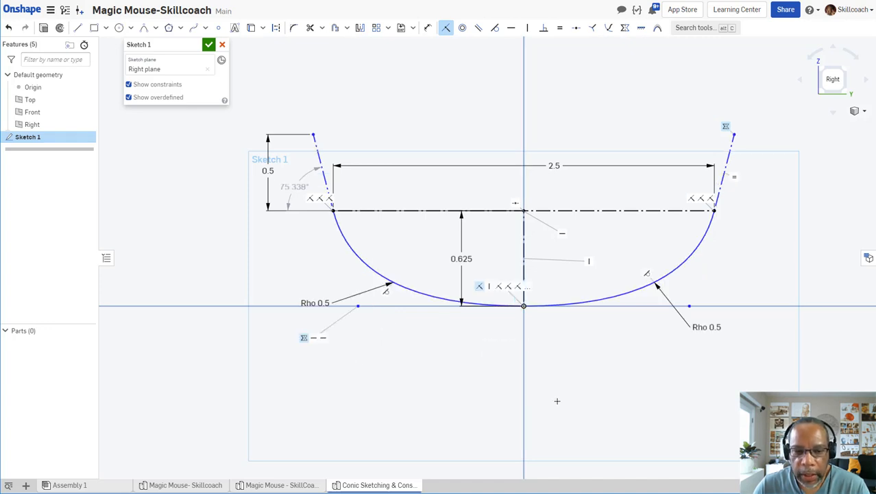
pyautogui.moveTo(557, 392)
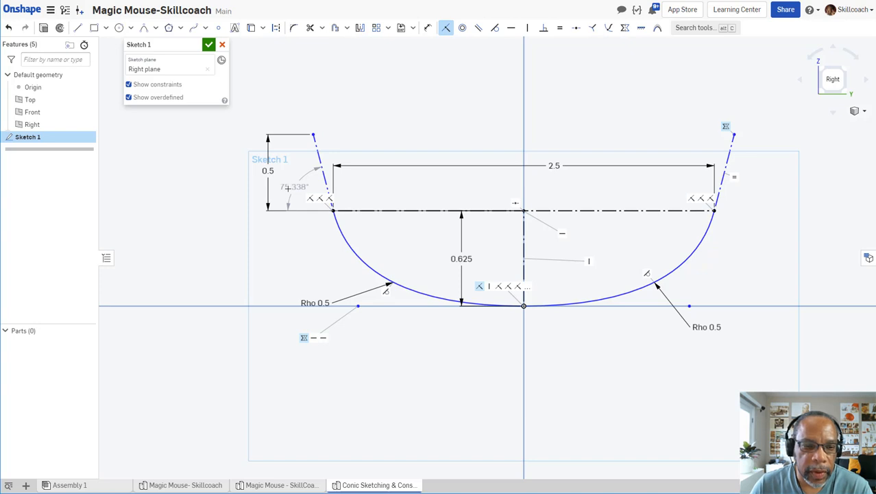
pyautogui.moveTo(298, 187)
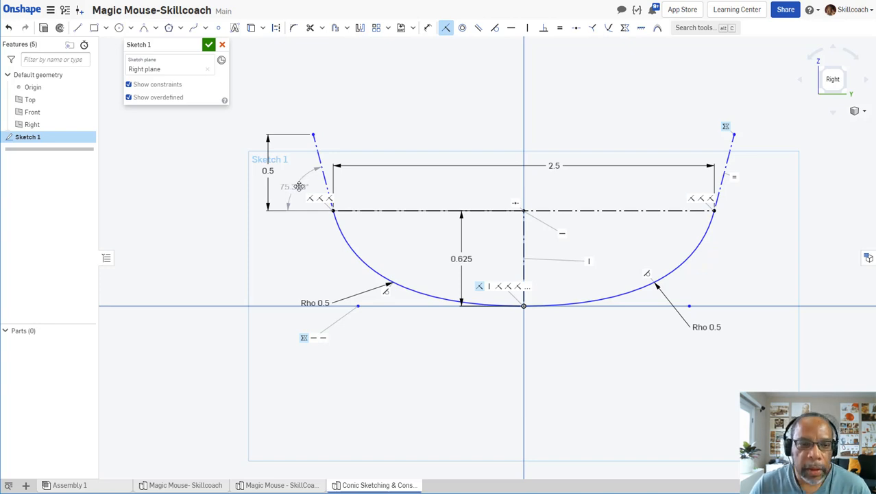
pyautogui.rightClick(299, 186)
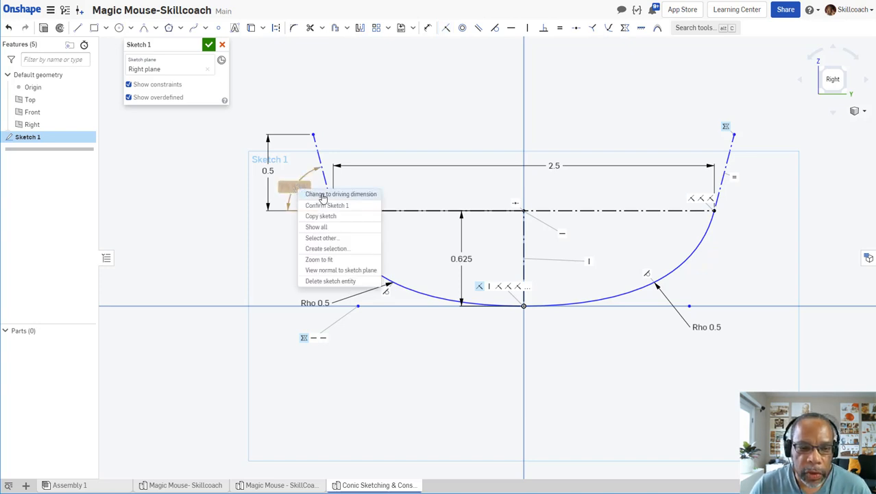
# Change the left line's angle back to a driving dimension set to 80°
pyautogui.click(340, 193)
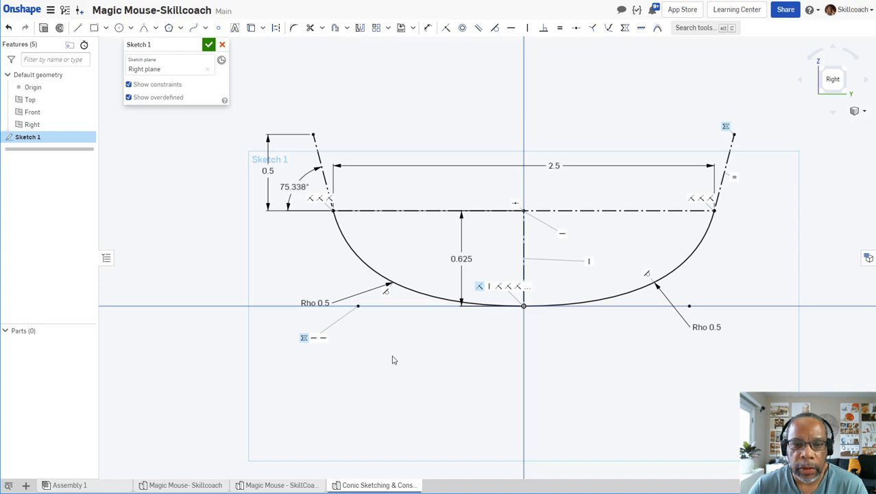
pyautogui.moveTo(396, 299)
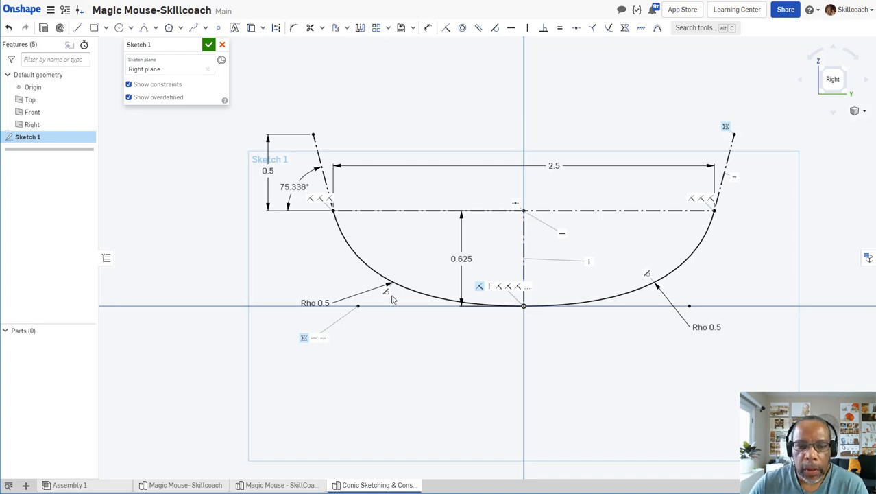
pyautogui.click(295, 186)
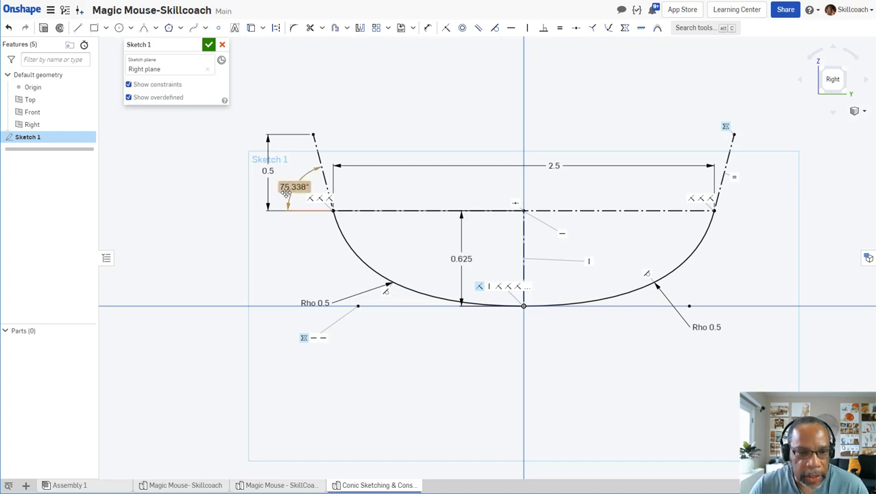
pyautogui.doubleClick(293, 186)
pyautogui.write('80')
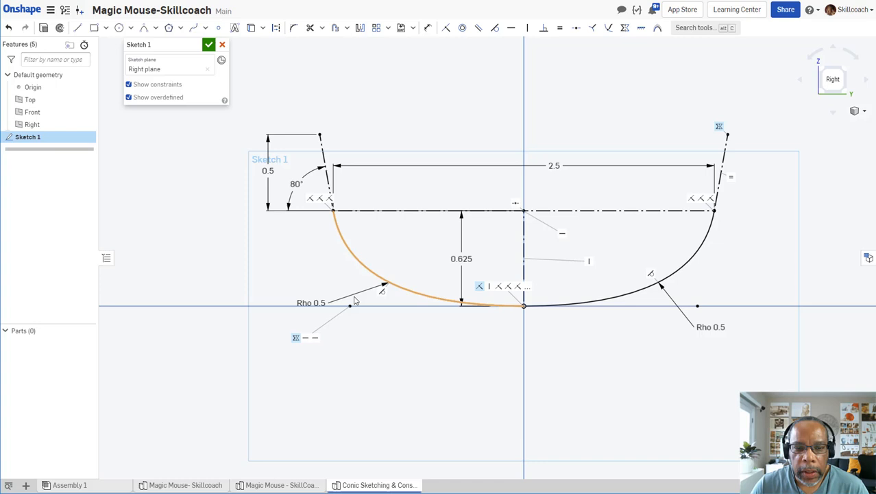
pyautogui.click(554, 165)
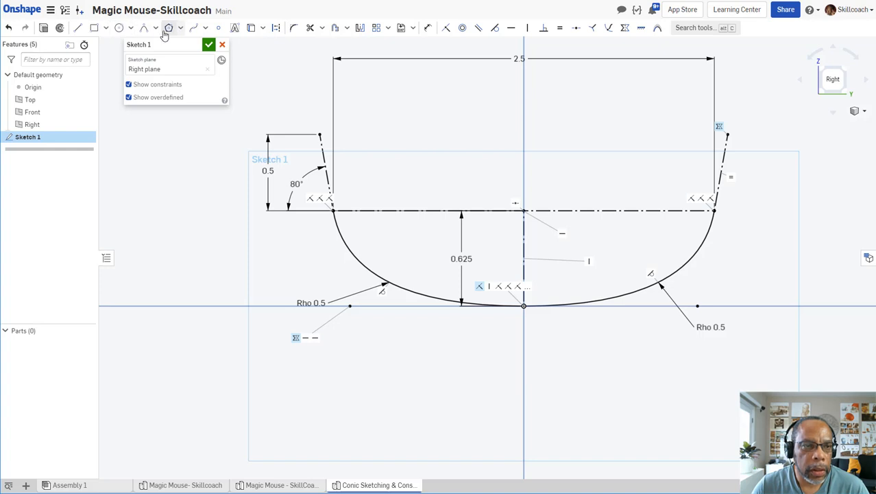
# Cap the profile with a 3 point arc across the top, height dimensioned 0.125
pyautogui.click(156, 27)
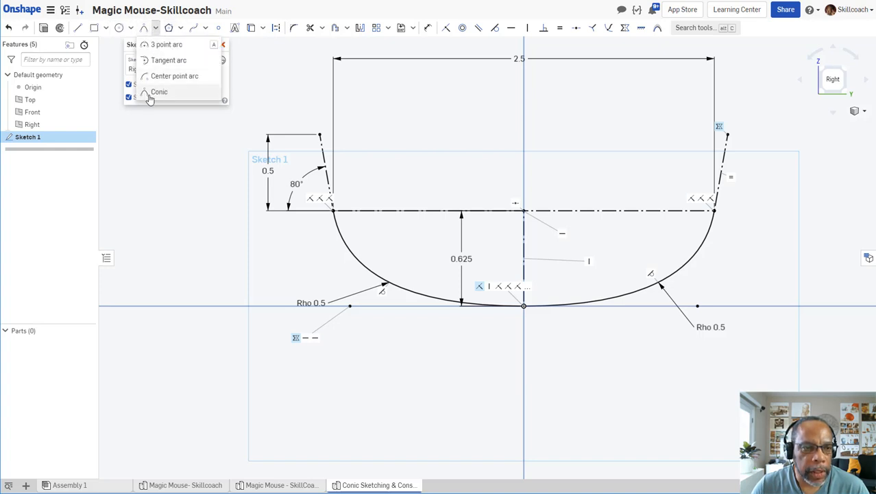
pyautogui.moveTo(147, 65)
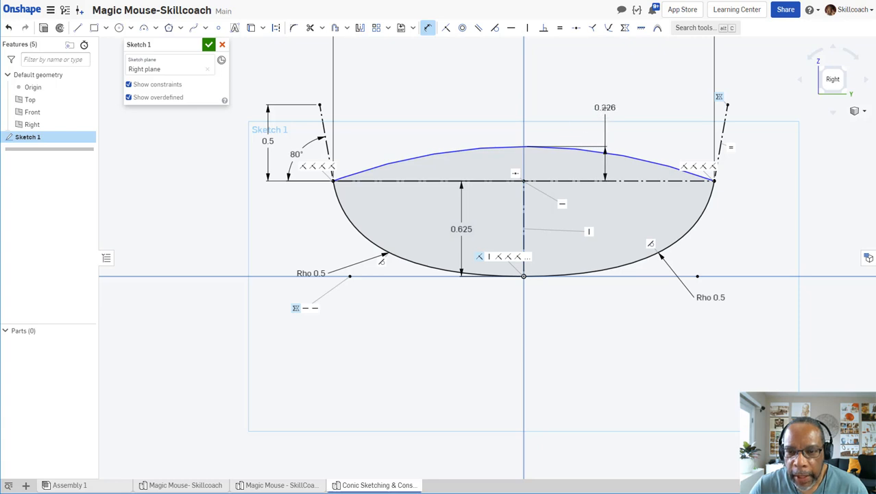
pyautogui.doubleClick(604, 107)
pyautogui.write('0.125')
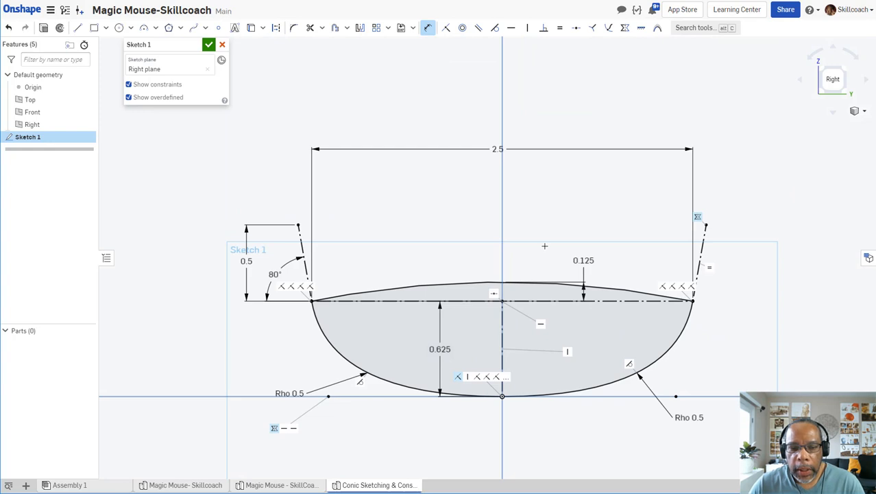
pyautogui.moveTo(521, 299)
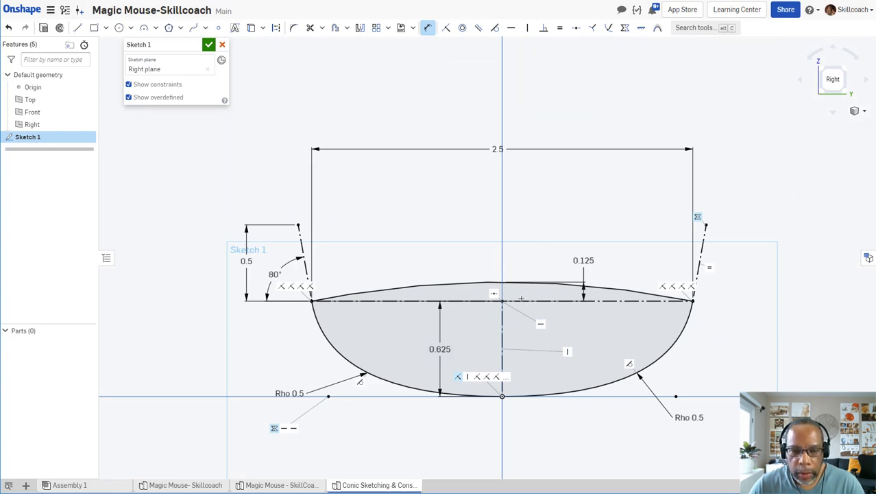
pyautogui.click(439, 349)
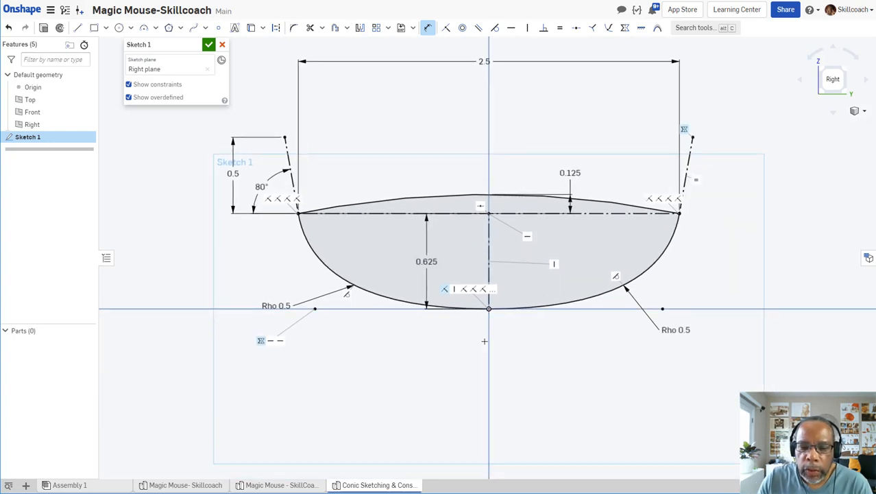
pyautogui.click(427, 261)
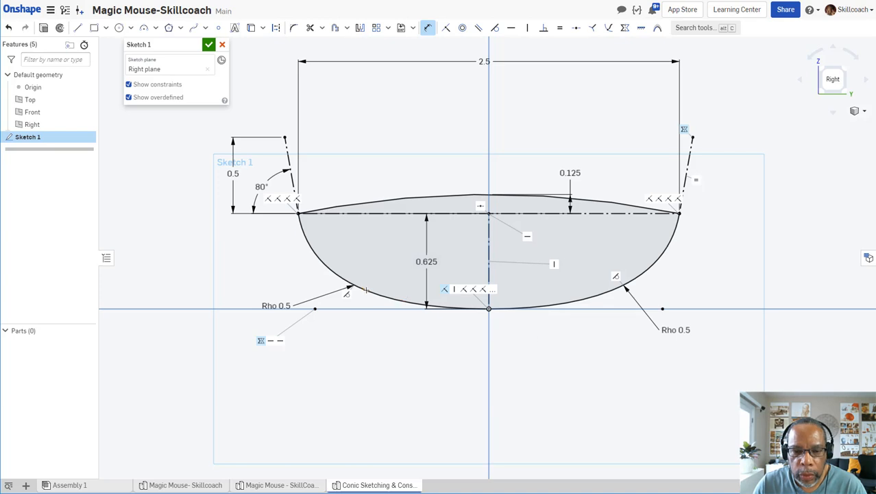
pyautogui.moveTo(444, 395)
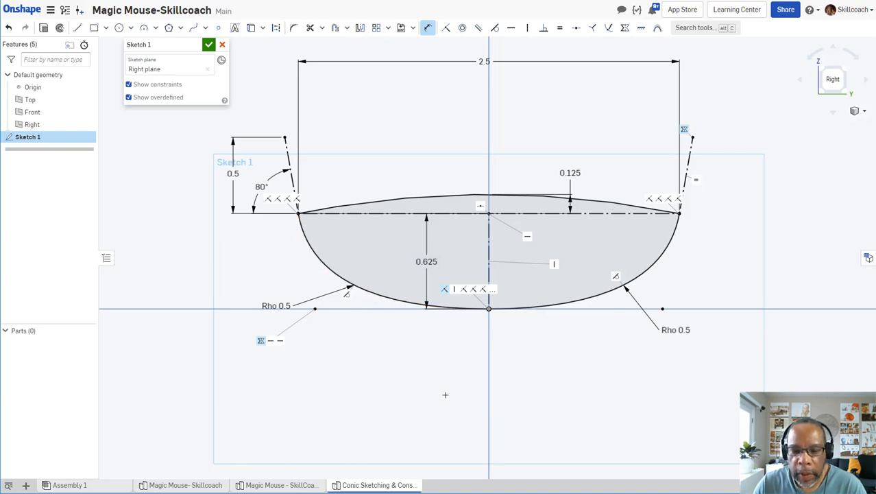
pyautogui.moveTo(497, 400)
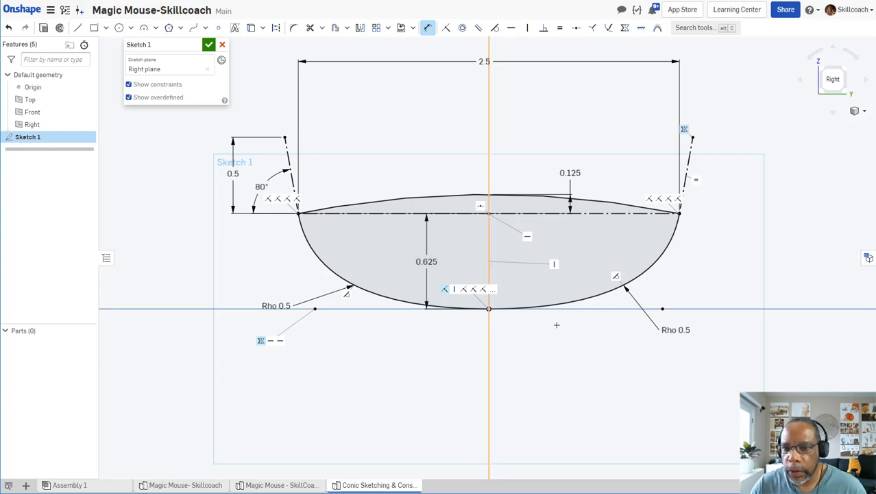
pyautogui.moveTo(691, 294)
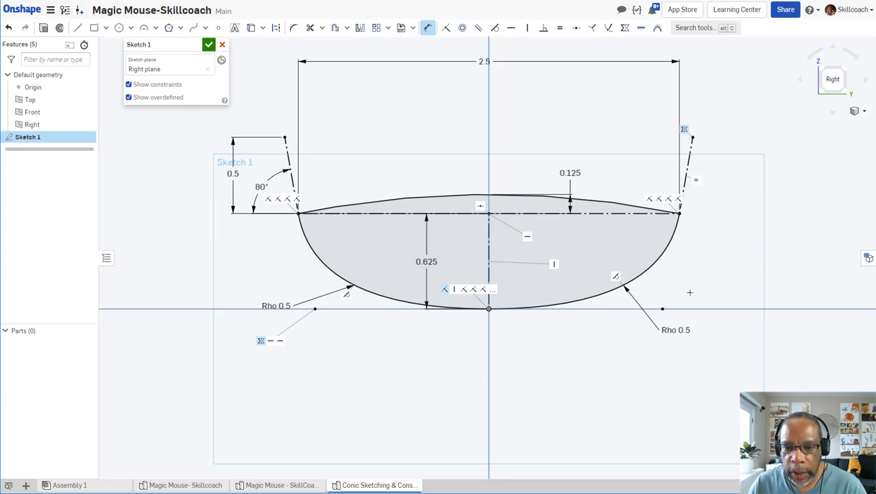